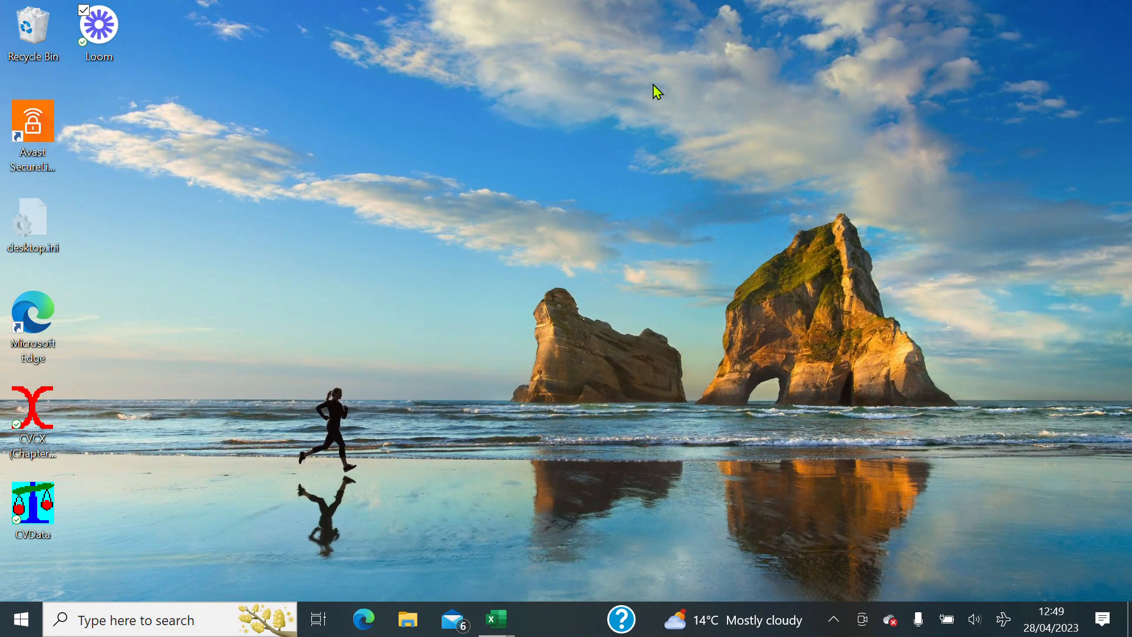
pyautogui.moveTo(533, 165)
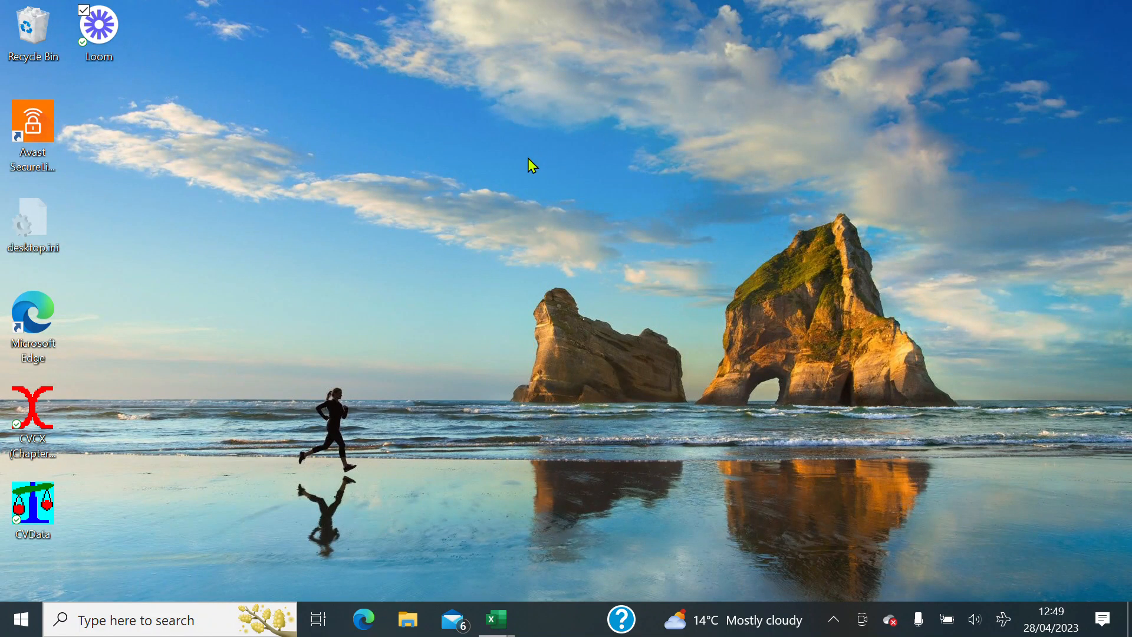
pyautogui.moveTo(471, 306)
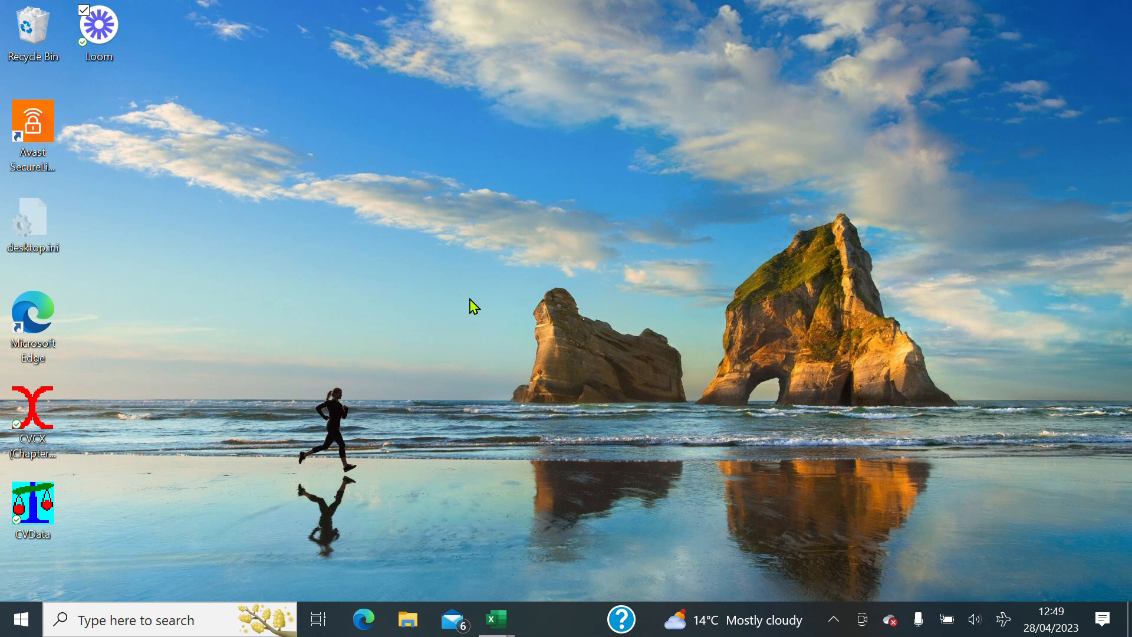
pyautogui.moveTo(462, 521)
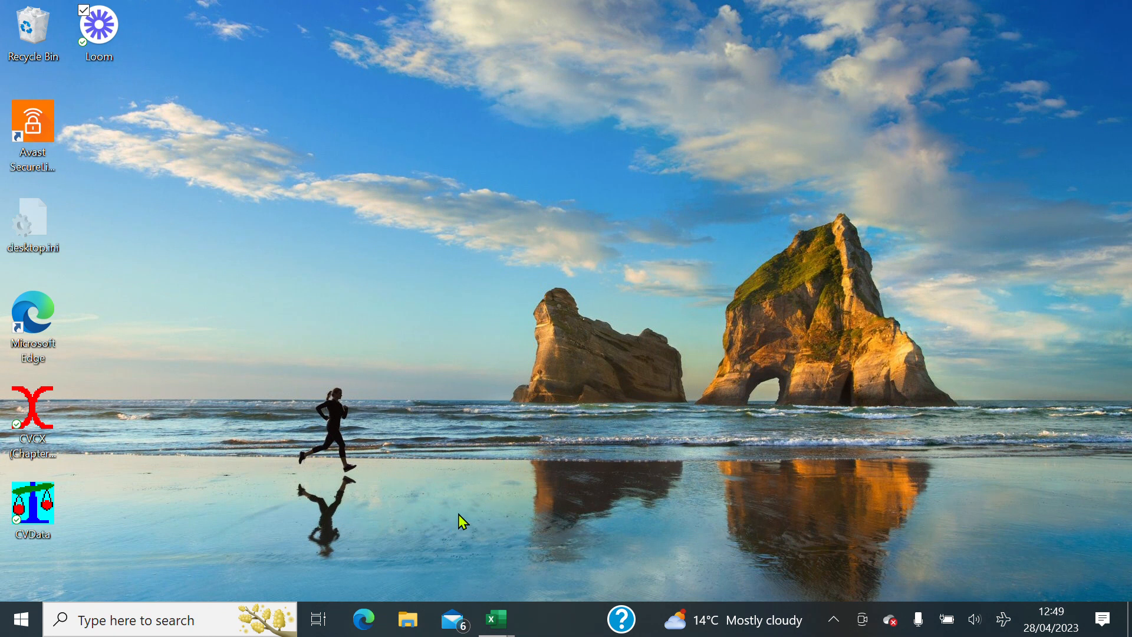
pyautogui.moveTo(495, 619)
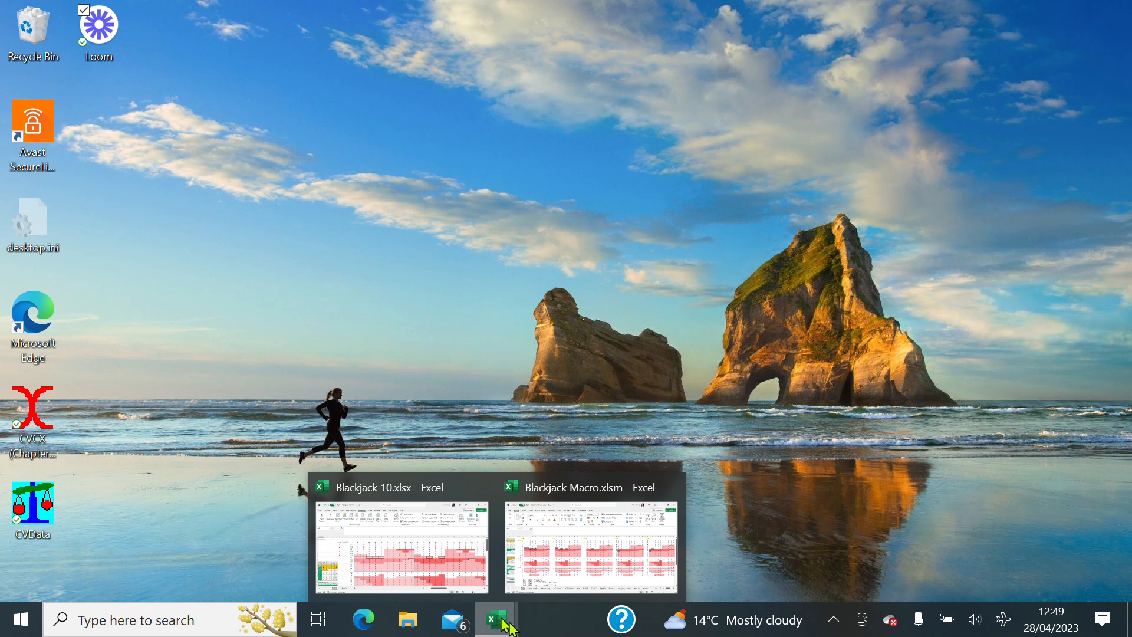
# Step: Bring the Blackjack Macro.xlsm workbook to the front showing the Strat sheet grids
pyautogui.click(589, 545)
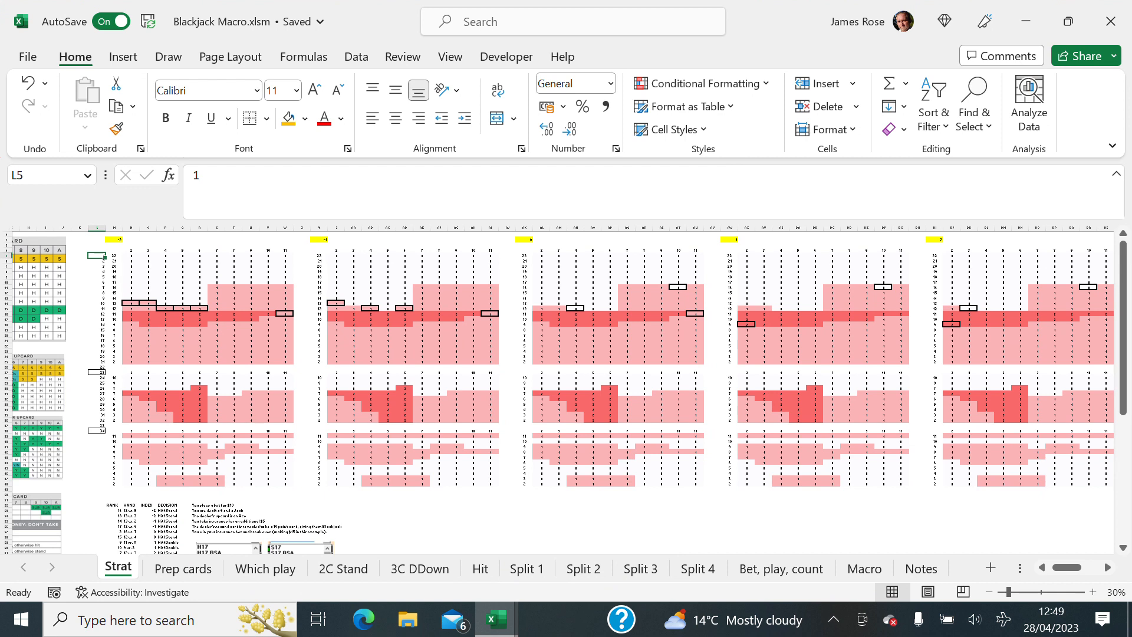
pyautogui.moveTo(868, 578)
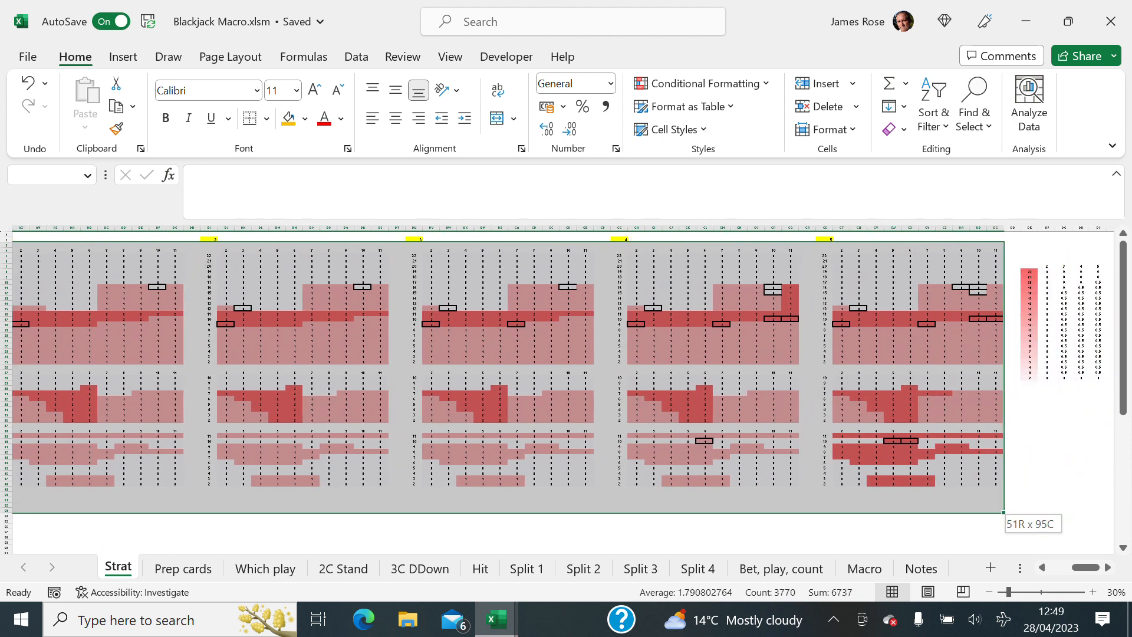
pyautogui.click(667, 409)
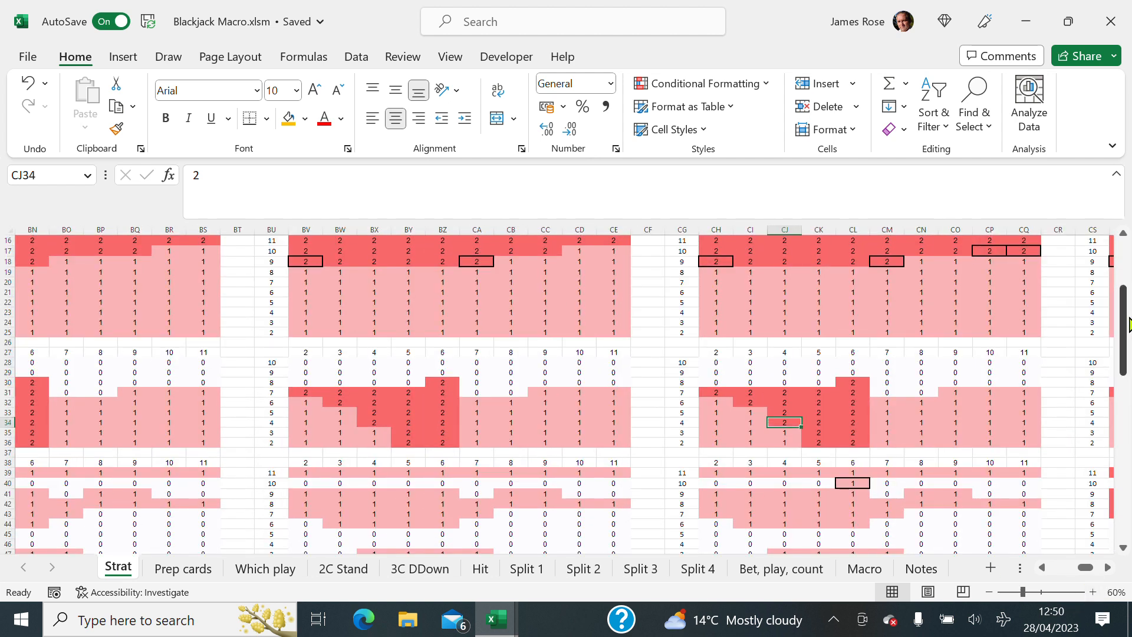
pyautogui.scroll(3)
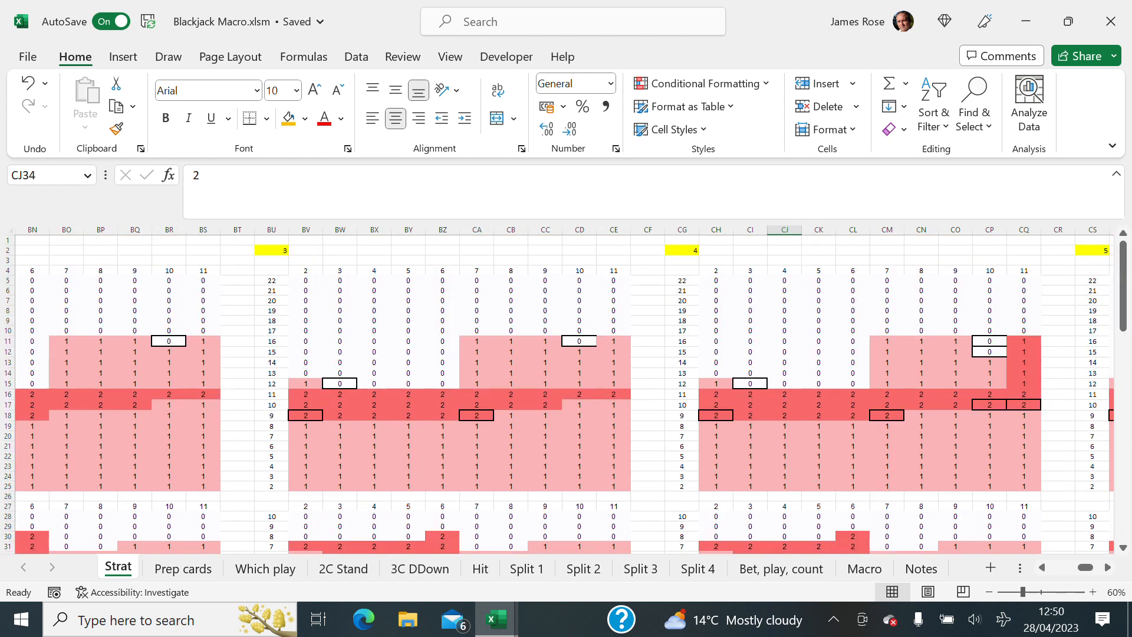
pyautogui.moveTo(1064, 575)
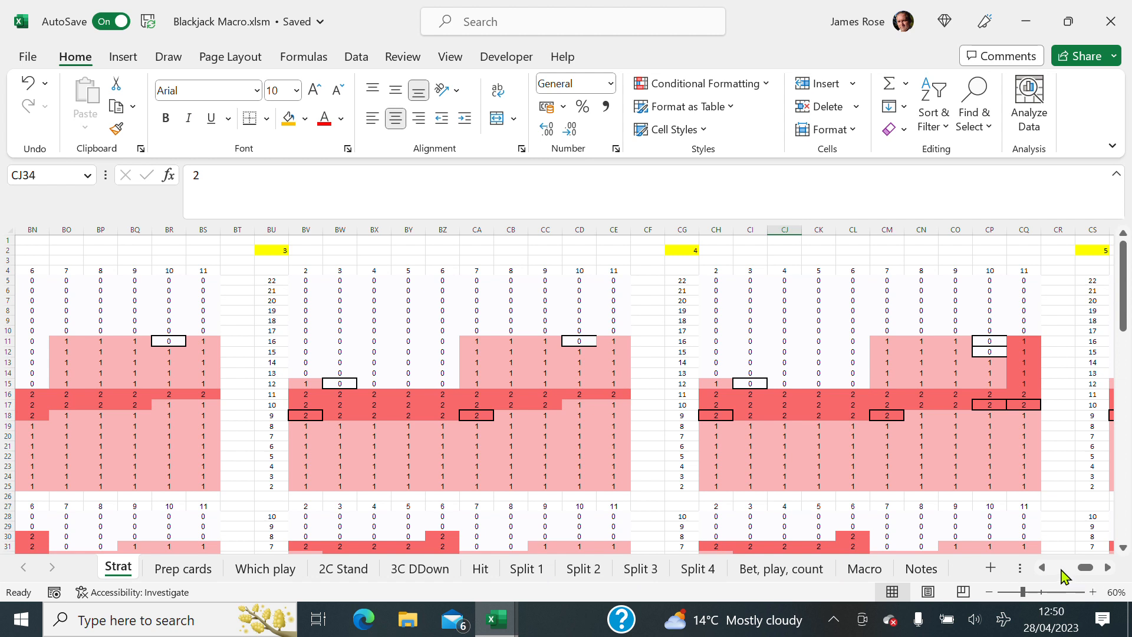
pyautogui.hscroll(-3)
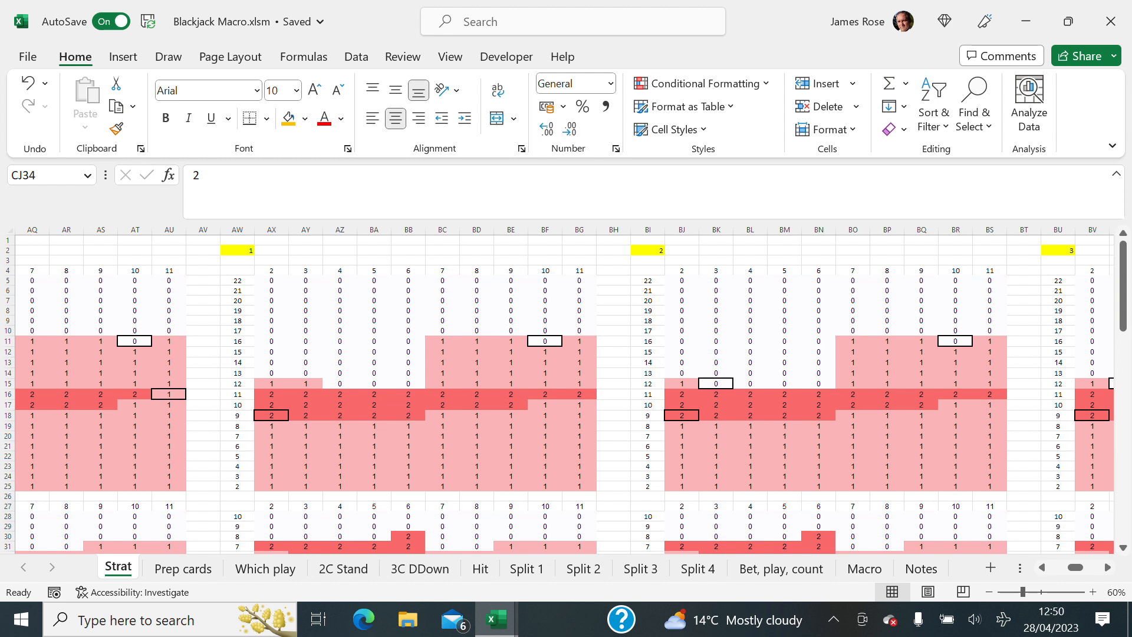
pyautogui.click(408, 299)
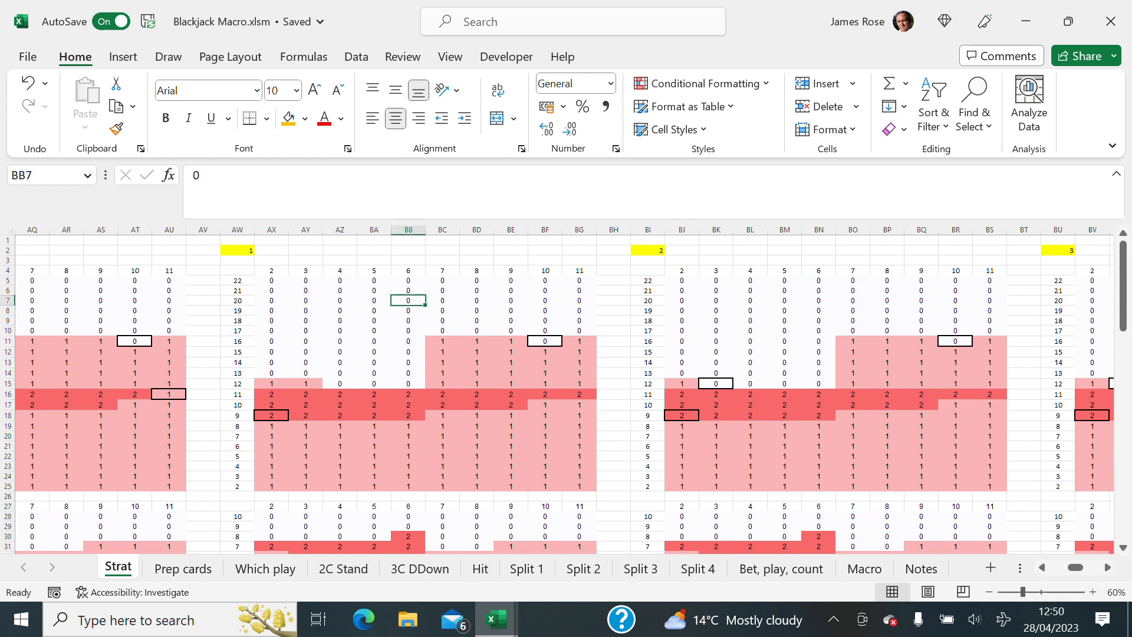
pyautogui.click(749, 405)
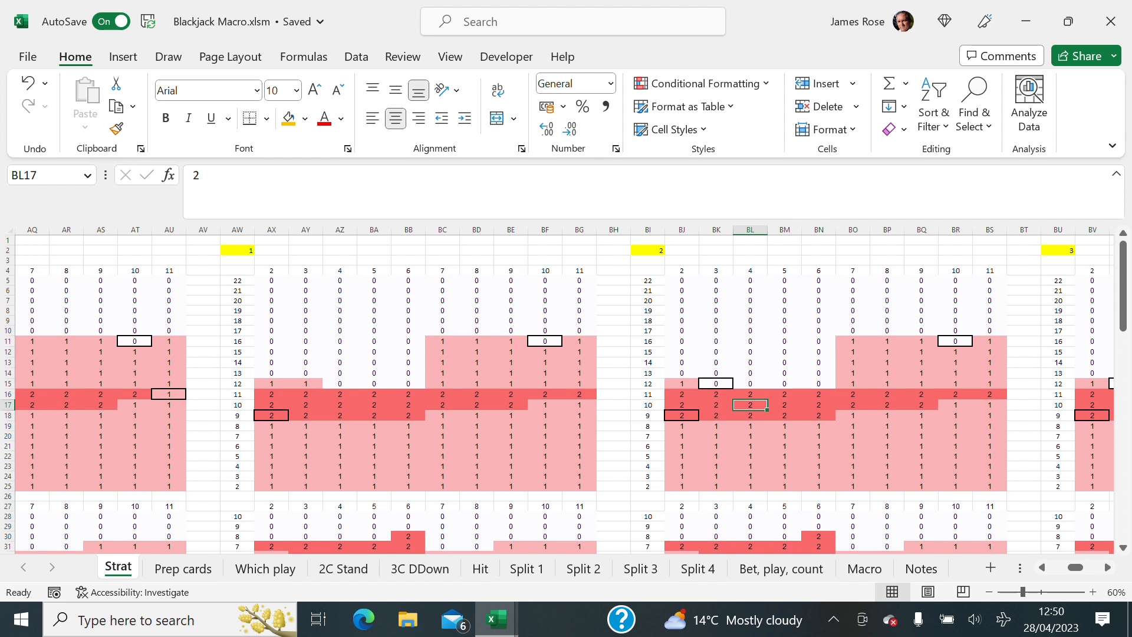
pyautogui.click(750, 330)
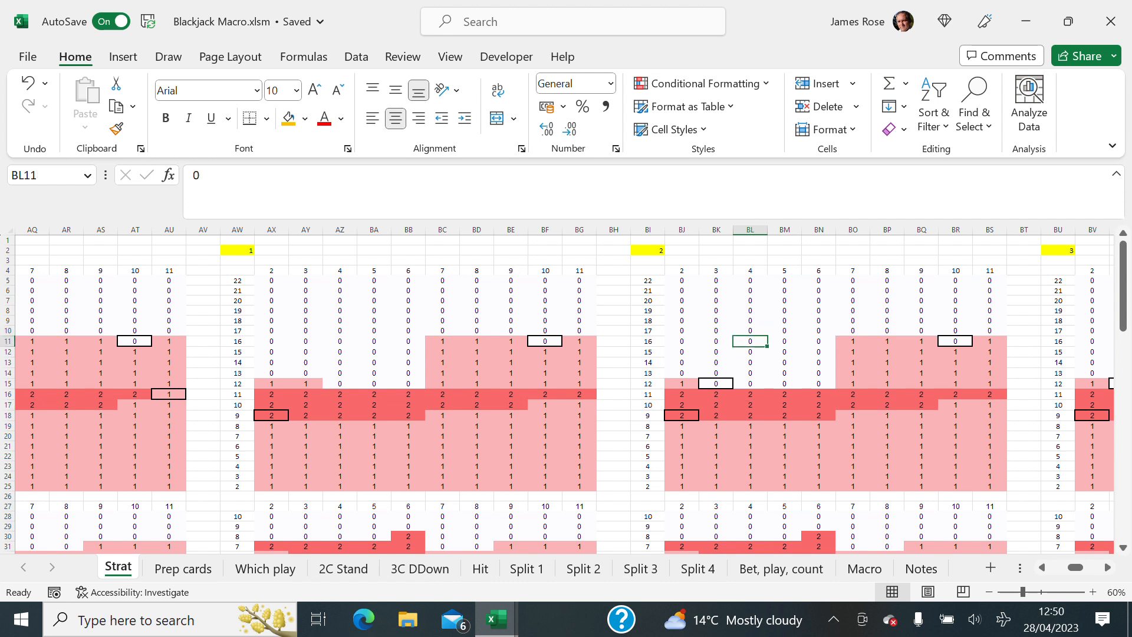
pyautogui.click(750, 311)
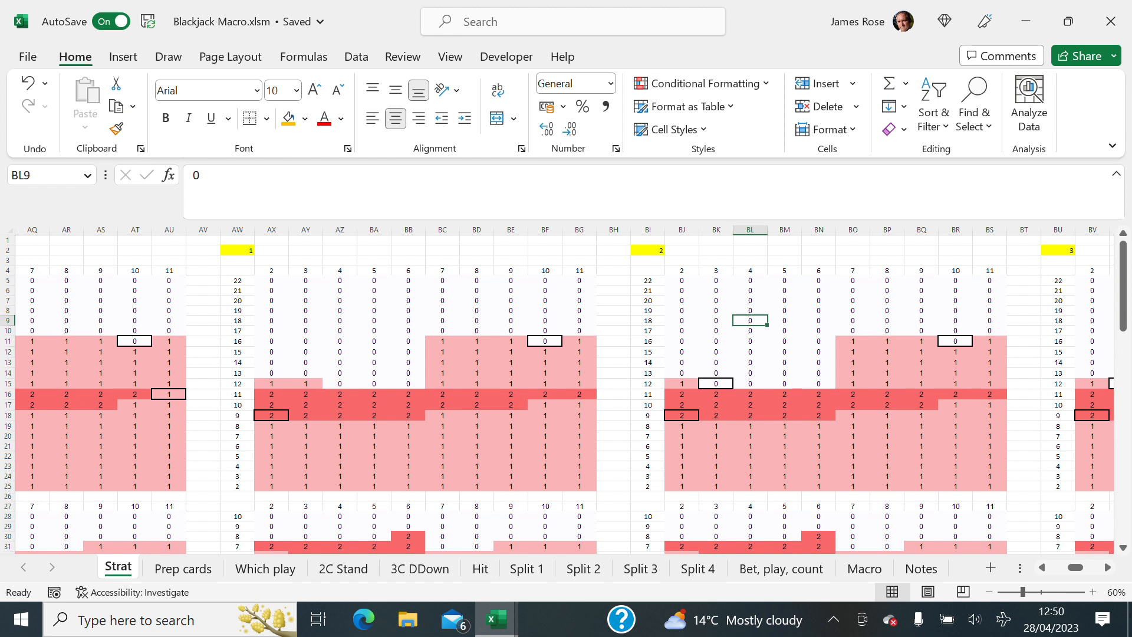
pyautogui.click(852, 362)
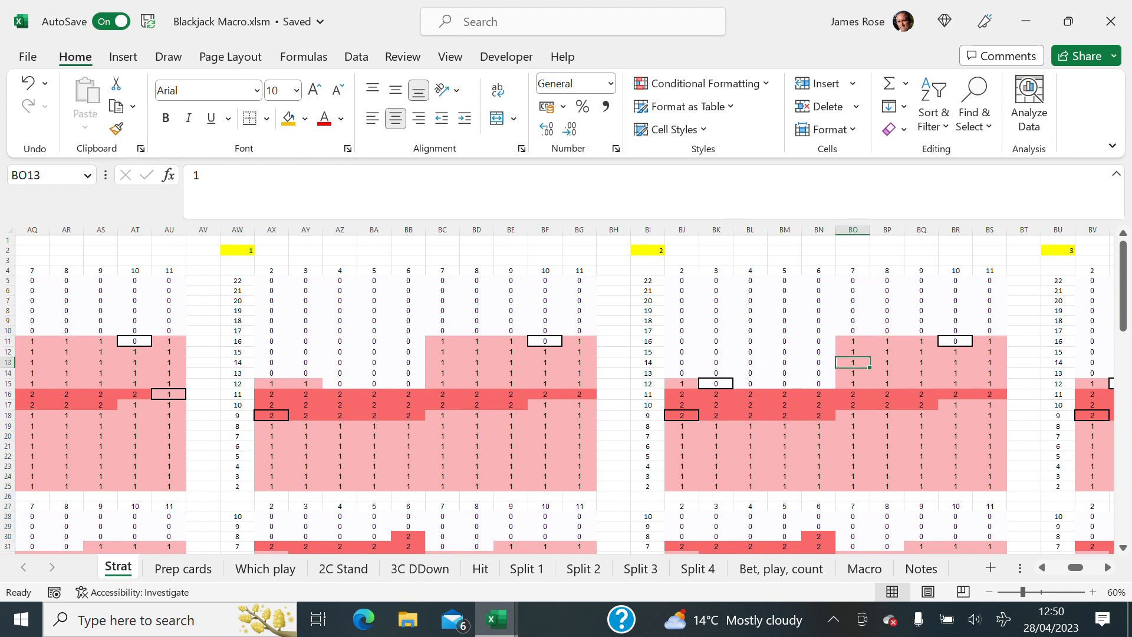
pyautogui.click(851, 394)
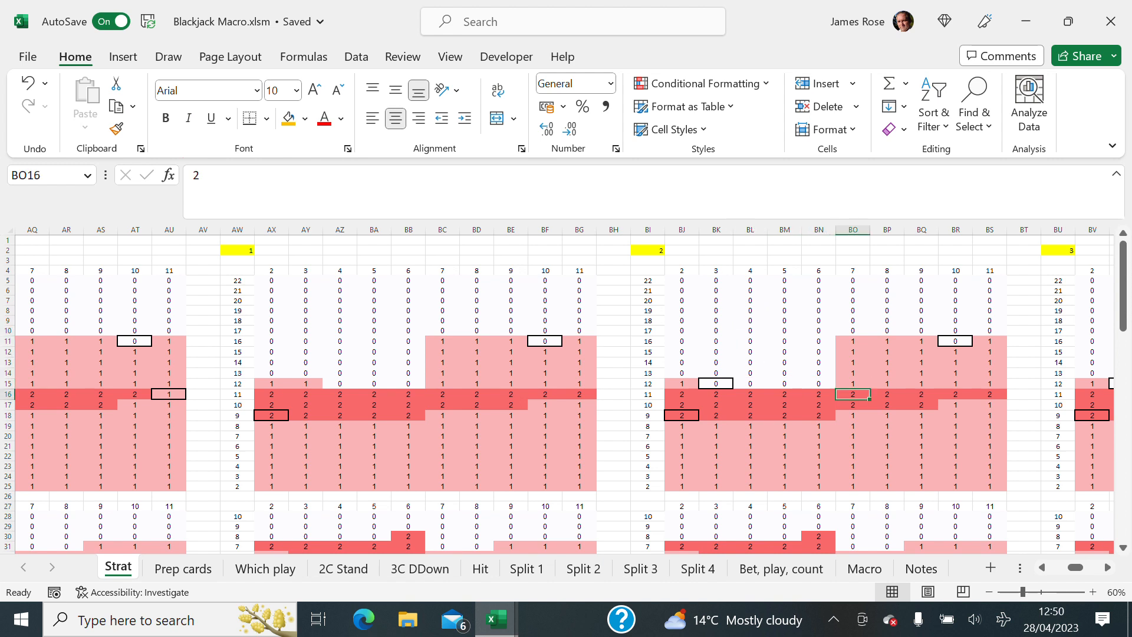
pyautogui.click(750, 394)
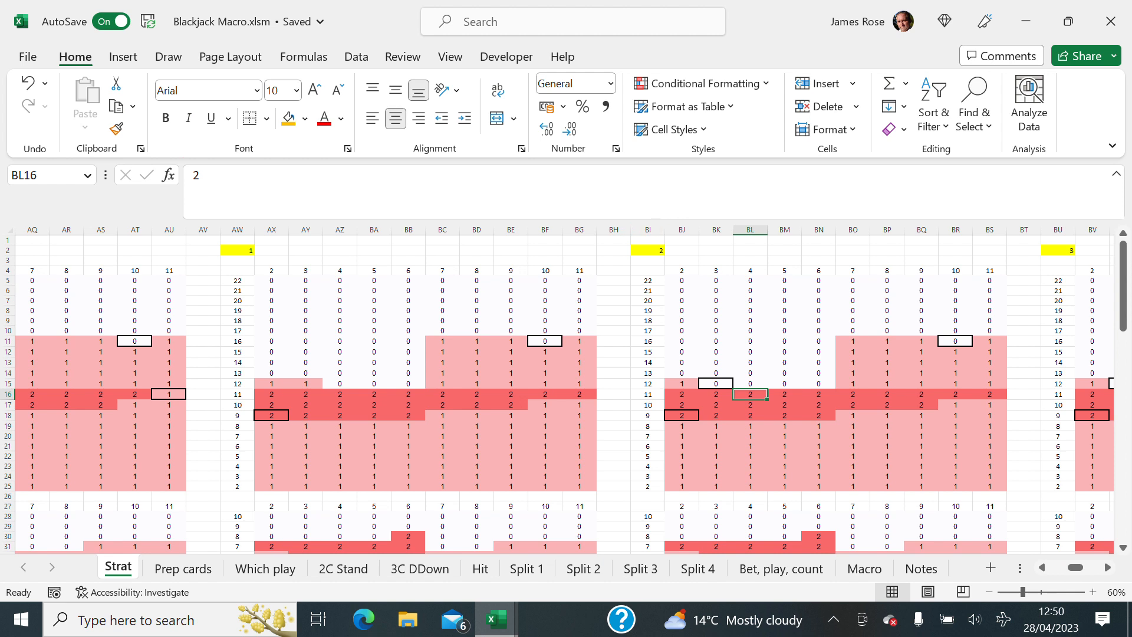
pyautogui.click(647, 249)
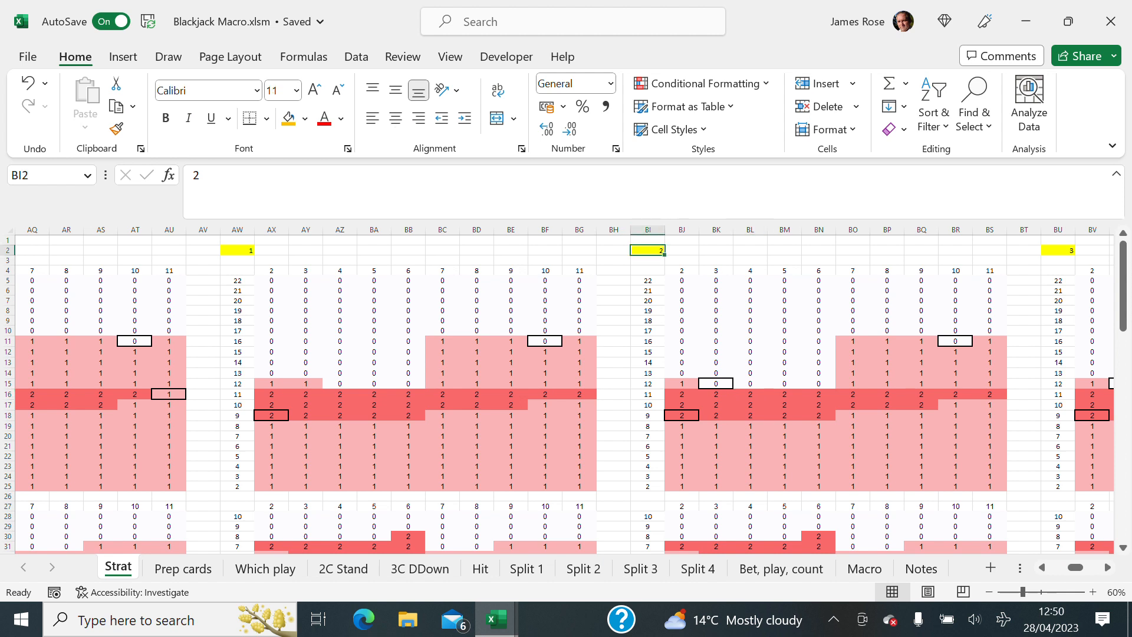
pyautogui.click(237, 250)
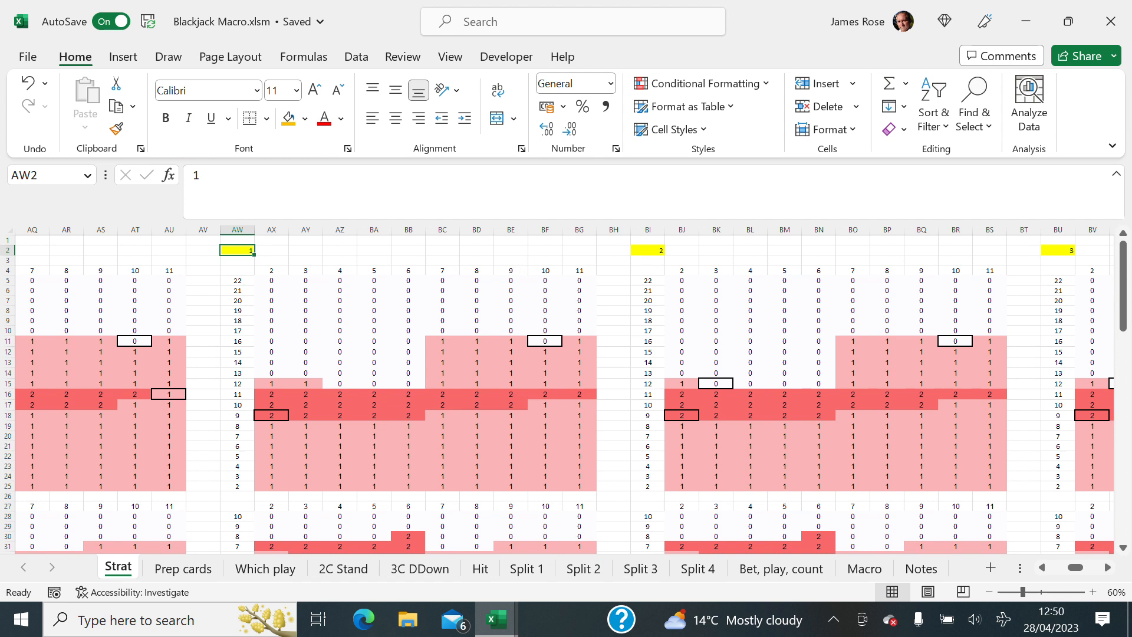
pyautogui.click(647, 250)
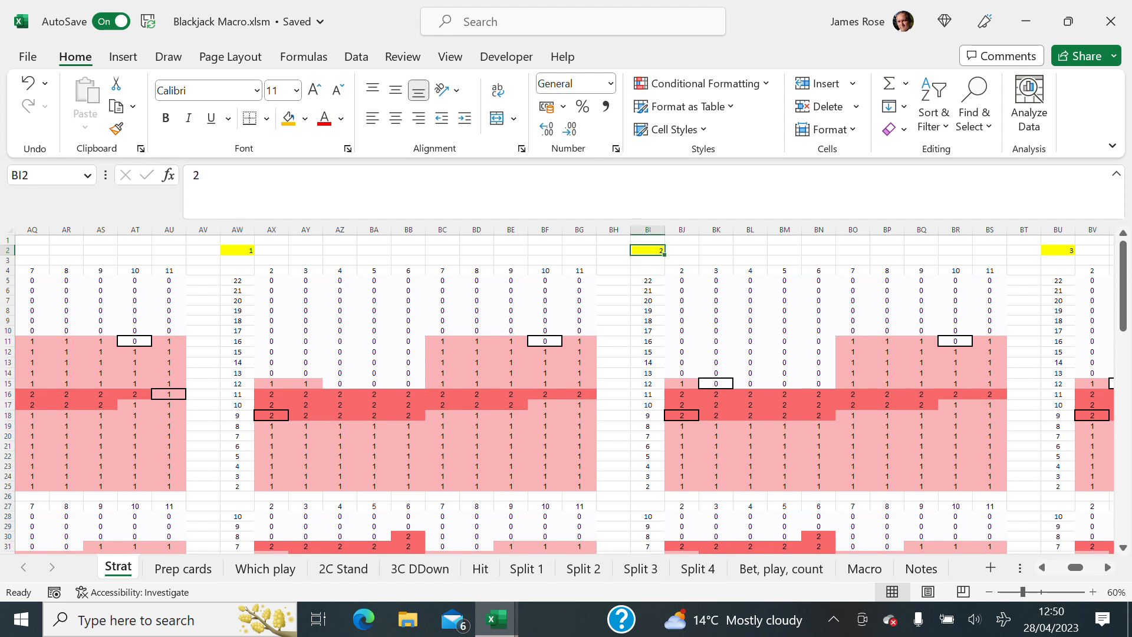
pyautogui.click(1058, 250)
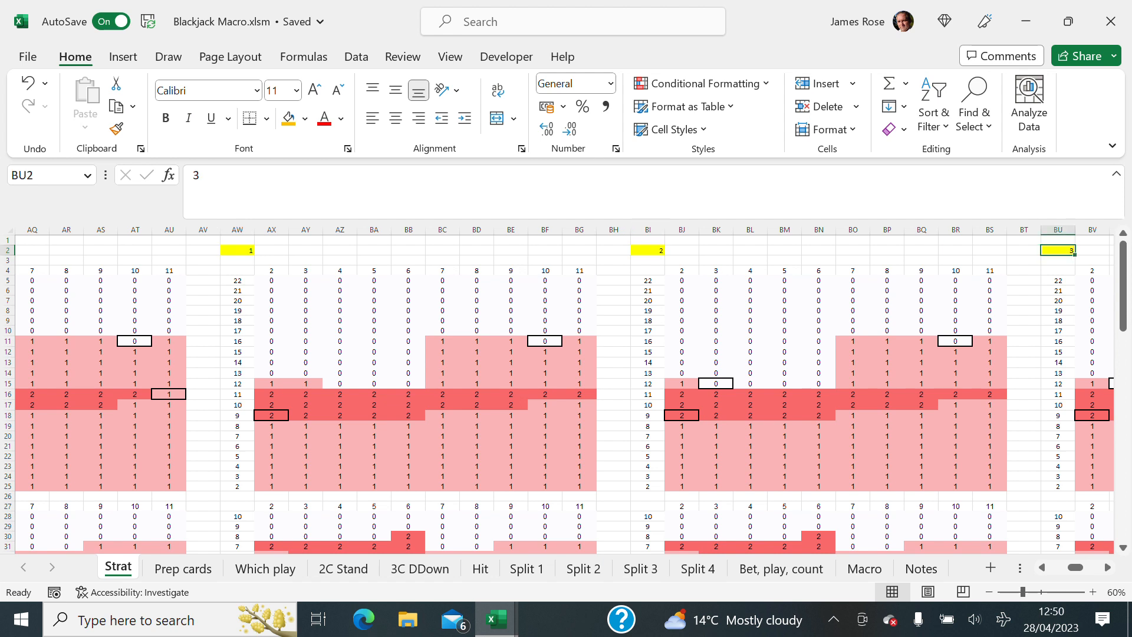
pyautogui.click(647, 250)
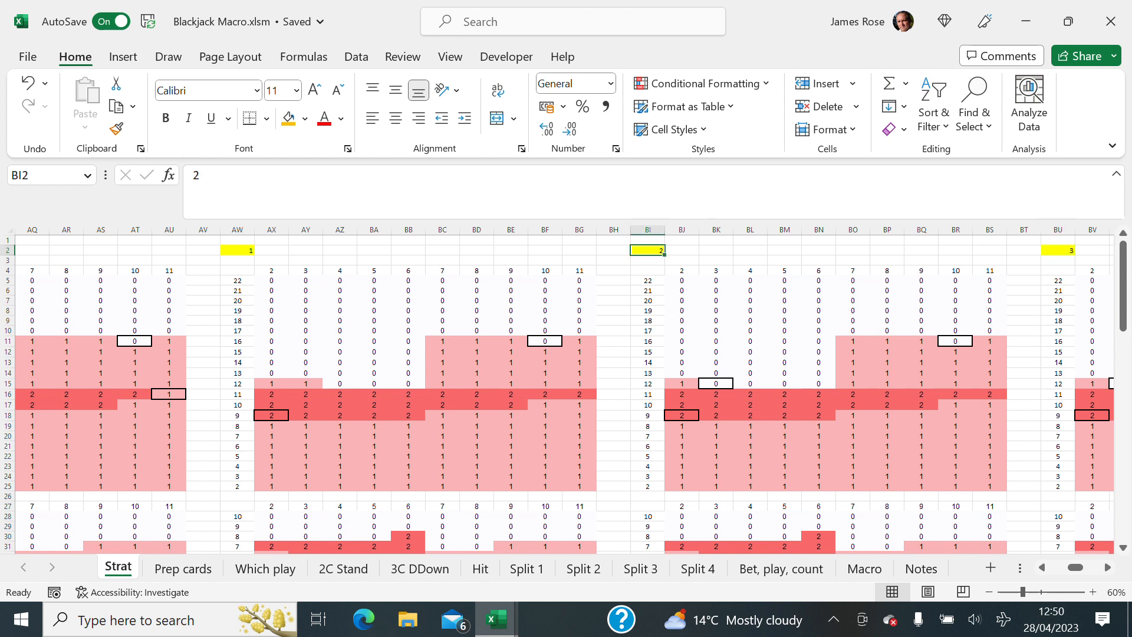
pyautogui.click(237, 250)
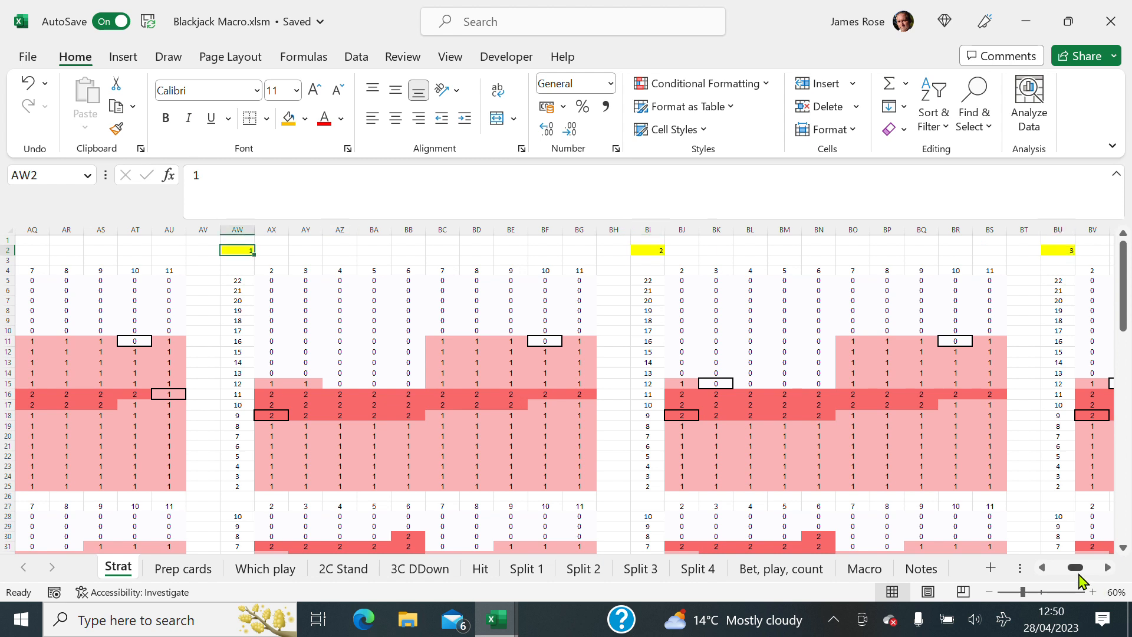
pyautogui.click(1044, 568)
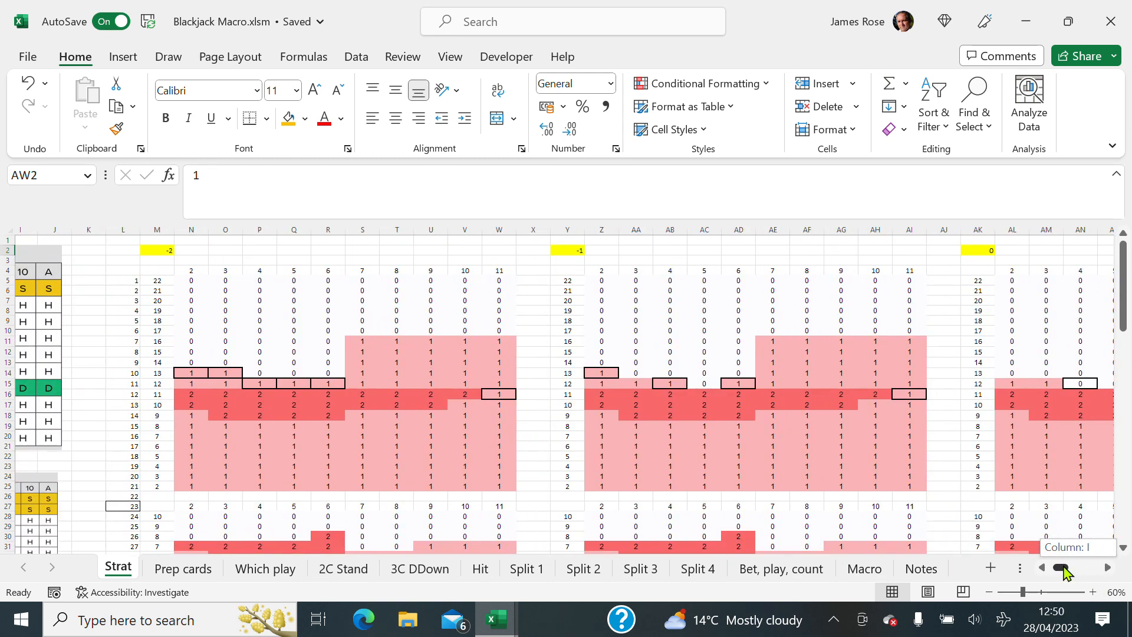
pyautogui.hscroll(3)
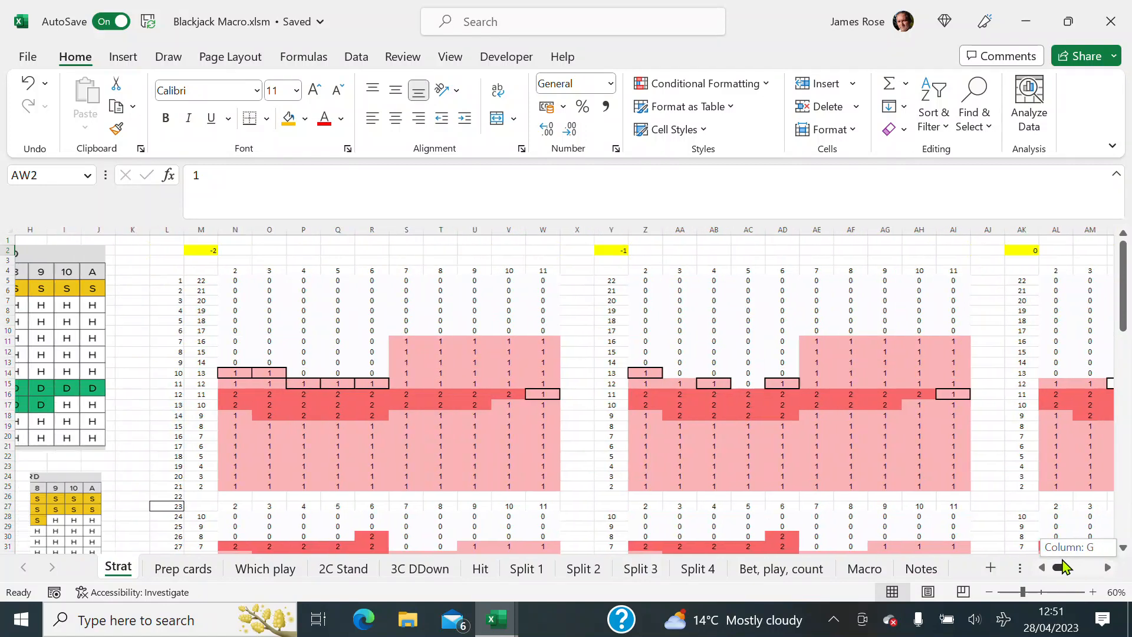
pyautogui.hscroll(-3)
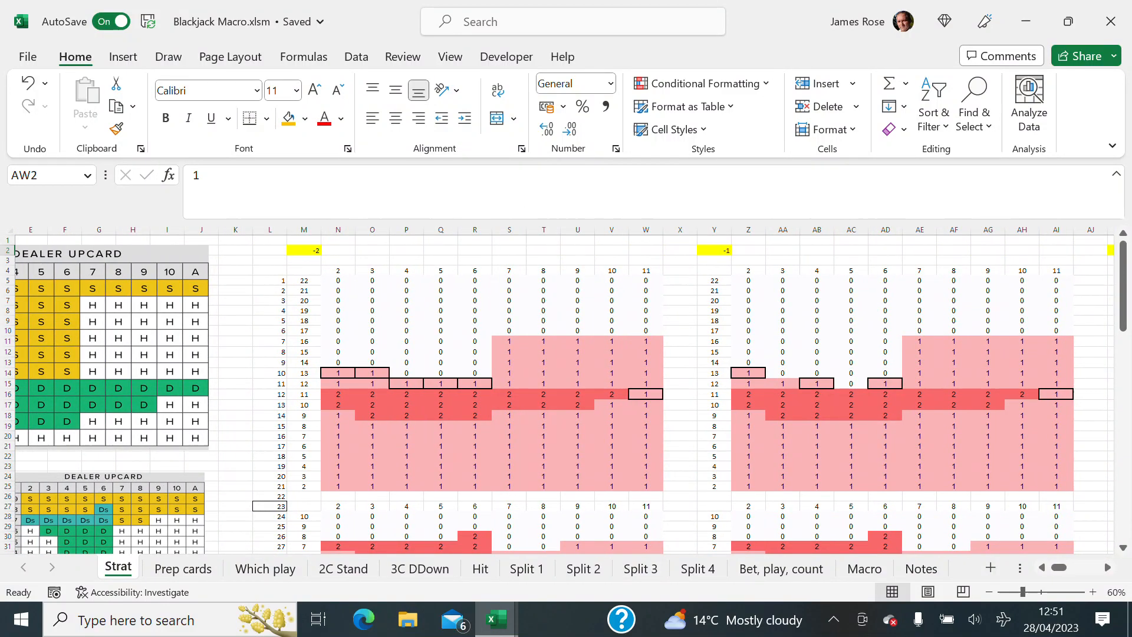
pyautogui.click(474, 250)
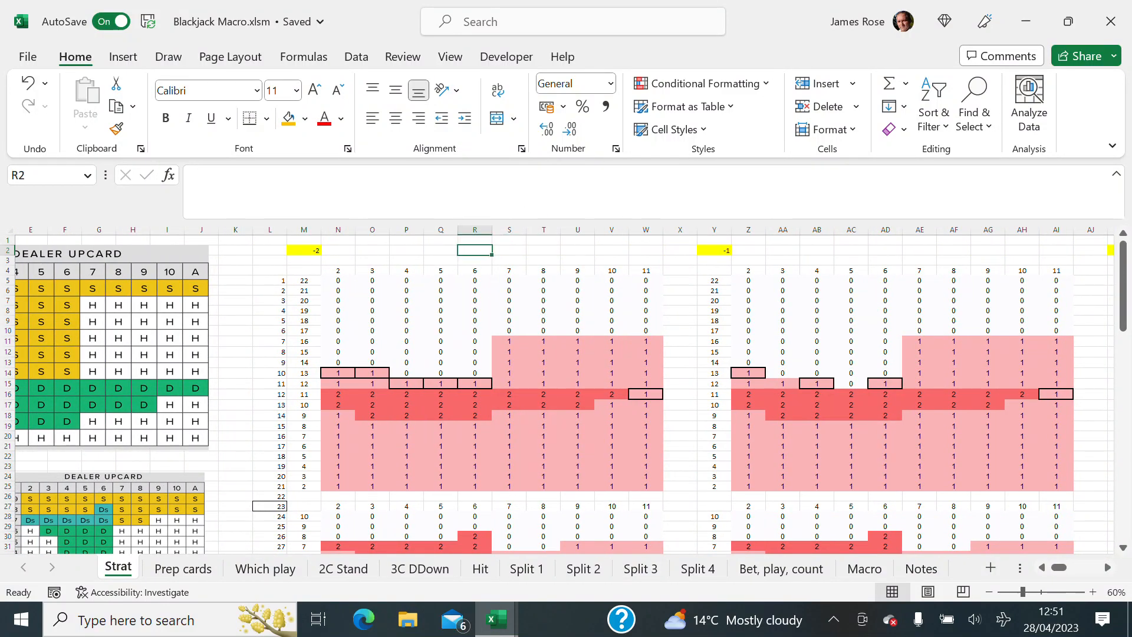
# Step: Switch to Blackjack 10.xlsx and inspect the header codes X2 and X4 on Sheet1
pyautogui.click(406, 250)
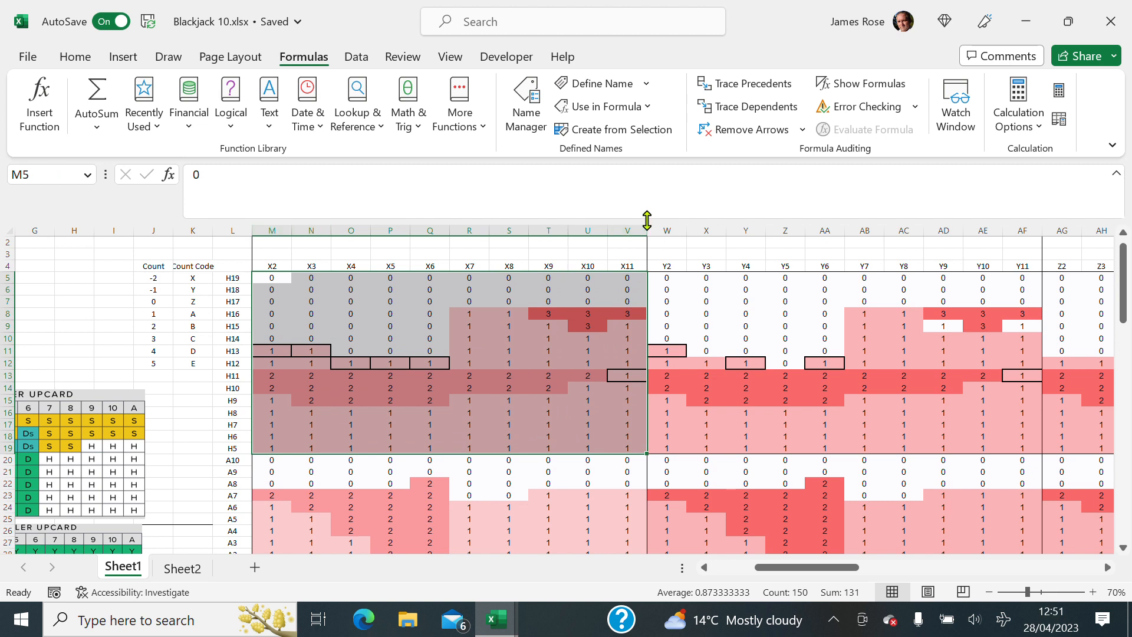
pyautogui.click(272, 265)
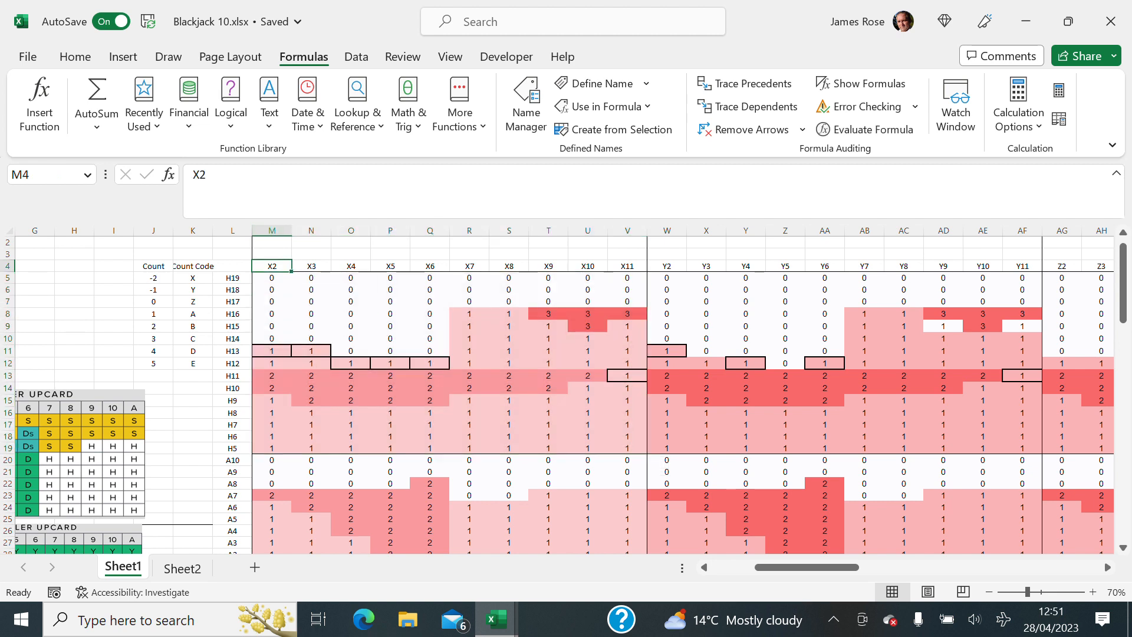
pyautogui.click(351, 265)
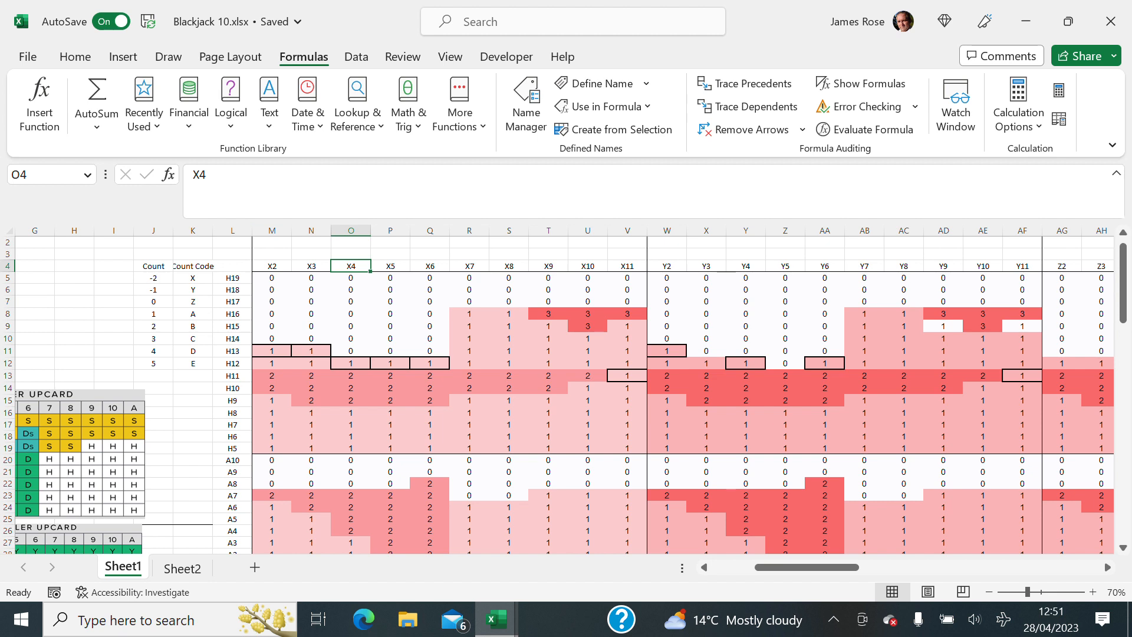
pyautogui.moveTo(805, 567)
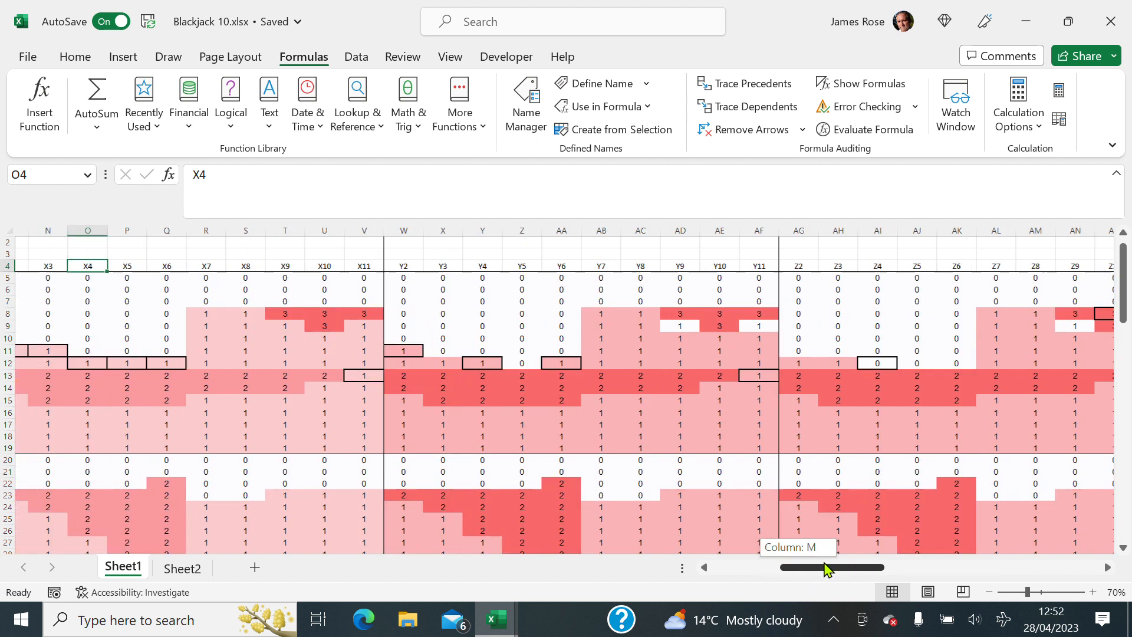
# Step: Scroll right across Sheet1 to the trailing block of 0 and 0.5 values
pyautogui.hscroll(3)
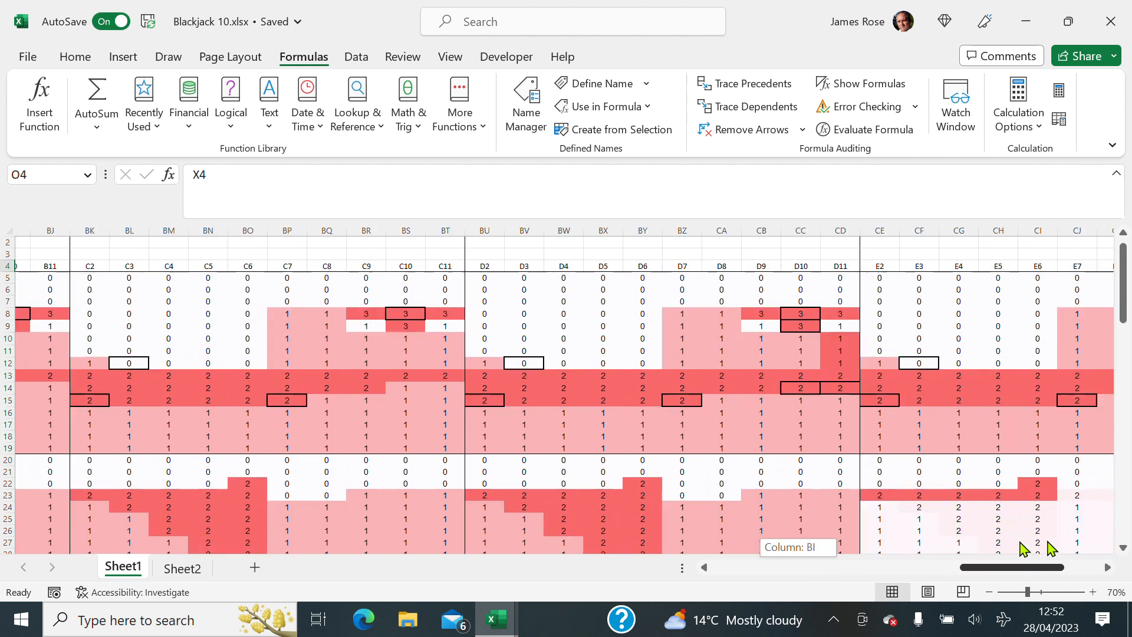
pyautogui.hscroll(3)
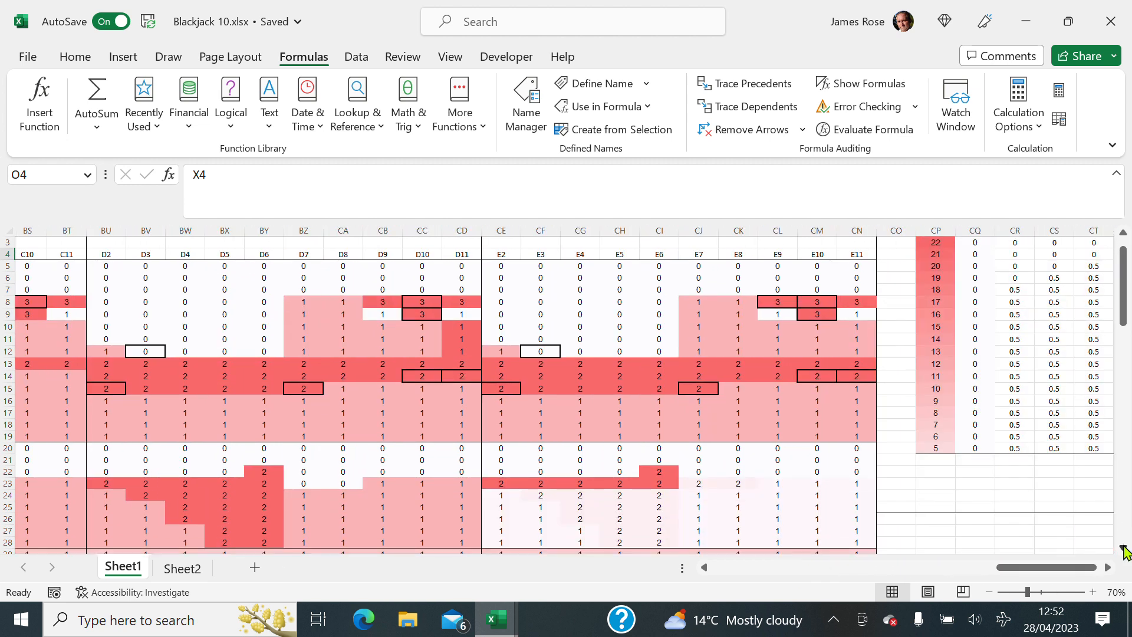
pyautogui.scroll(-3)
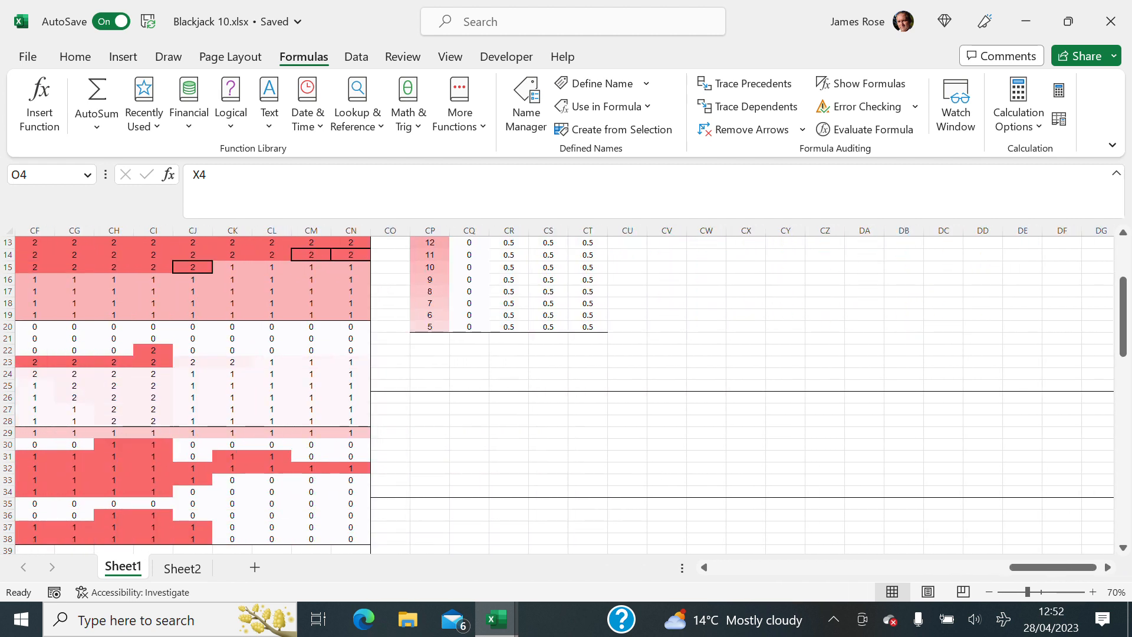
# Step: Enter x across CQ27:CY27 and the series 2 to 10 beneath in row 28
pyautogui.click(468, 409)
pyautogui.write('x')
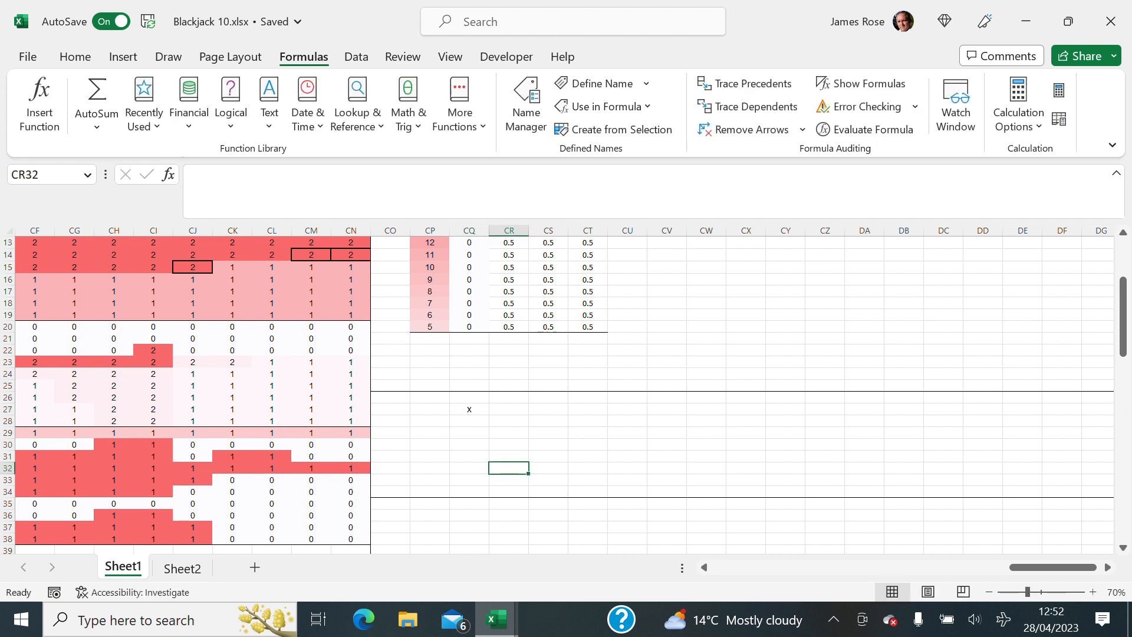
pyautogui.click(468, 409)
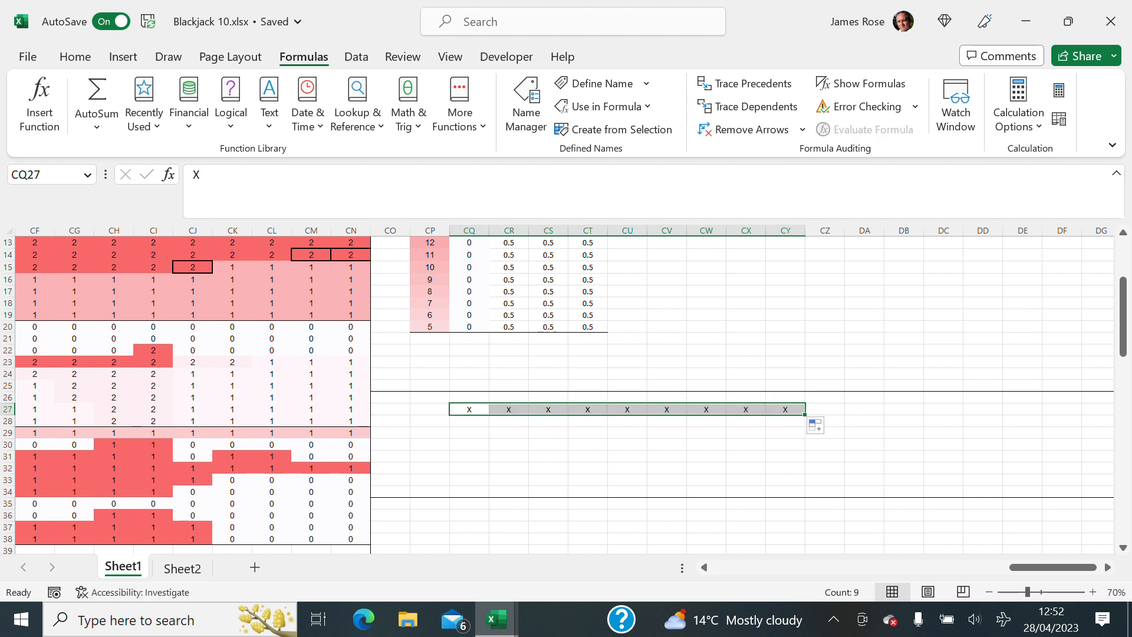
pyautogui.click(468, 420)
pyautogui.write('2')
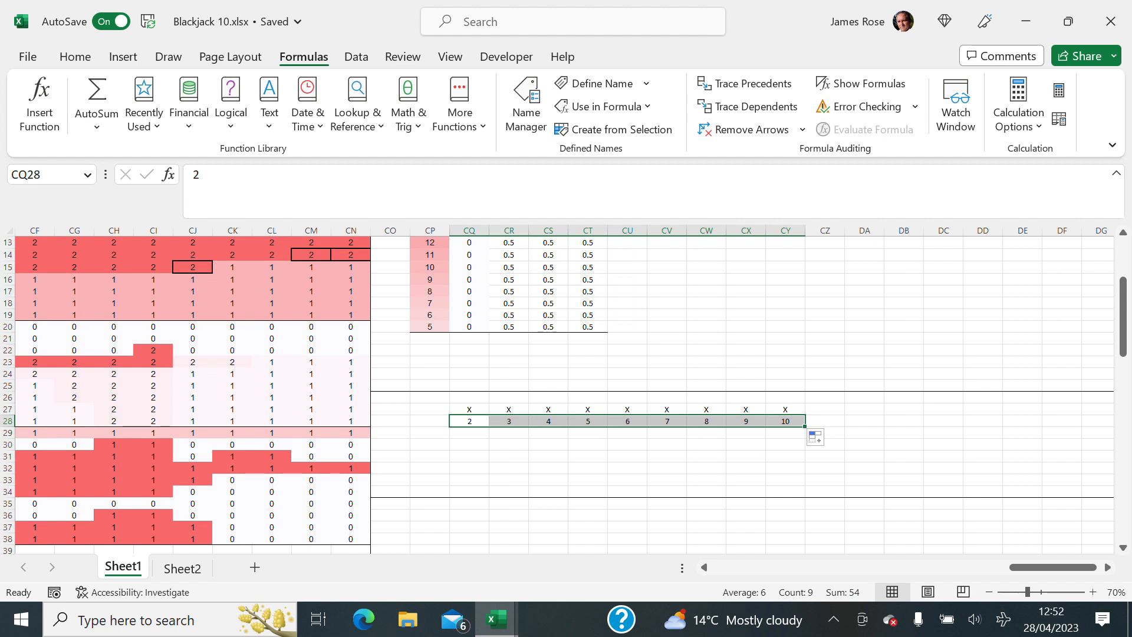
pyautogui.click(468, 445)
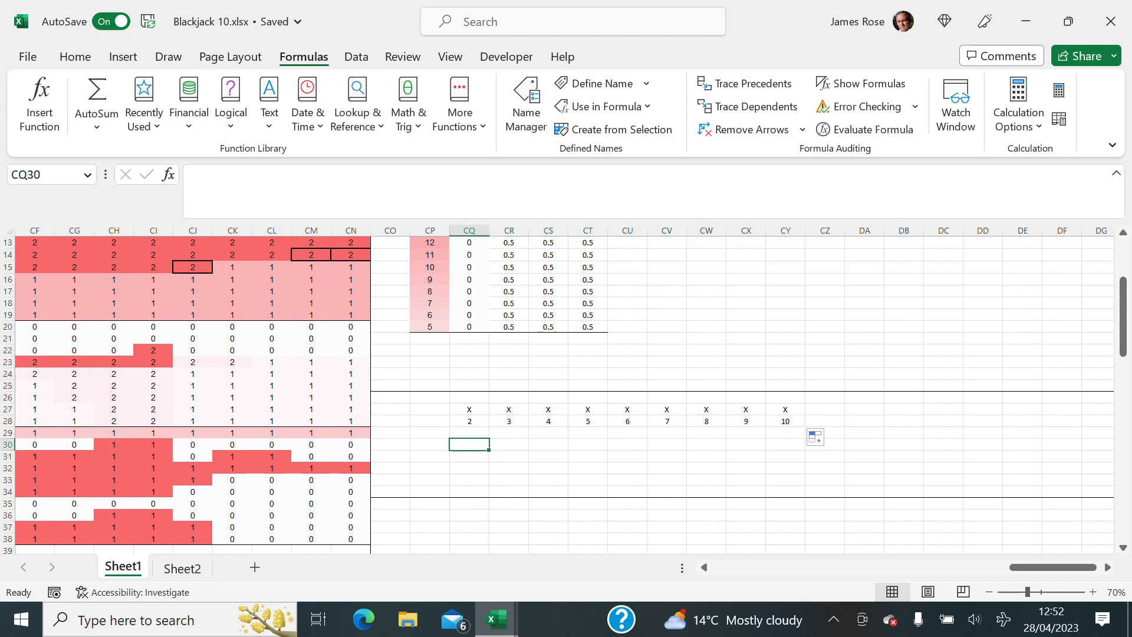
# Step: Build codes X2–X10 in row 30 with =CONCAT(CQ27:CQ28) filled right, then paste them as values in row 32
pyautogui.write('=CONCAT(CQ27:CQ28')
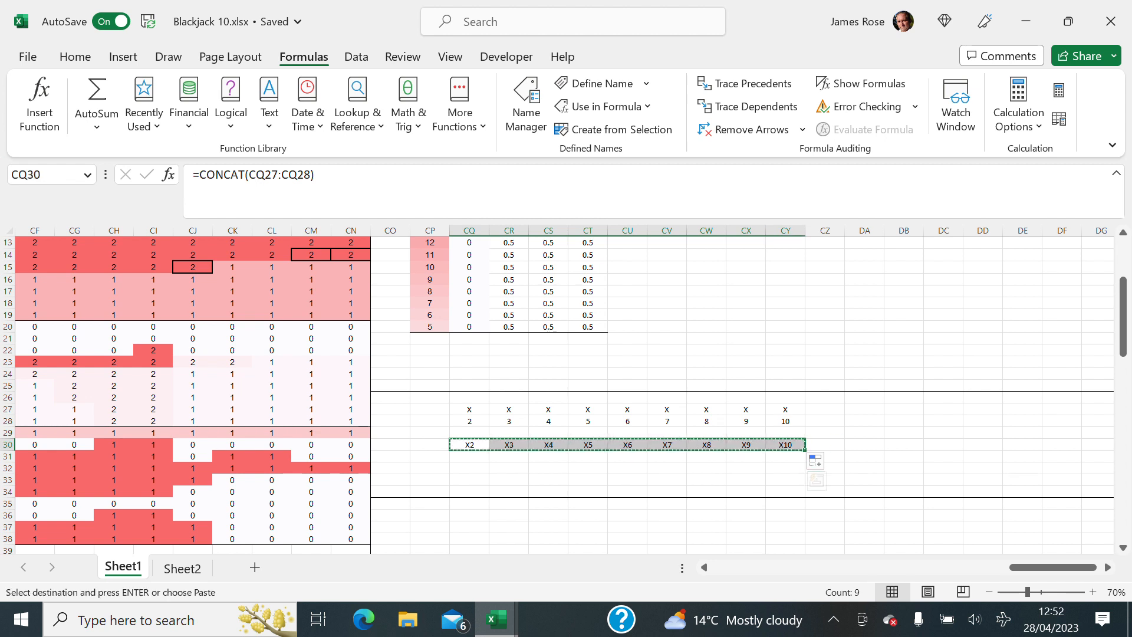
pyautogui.click(468, 468)
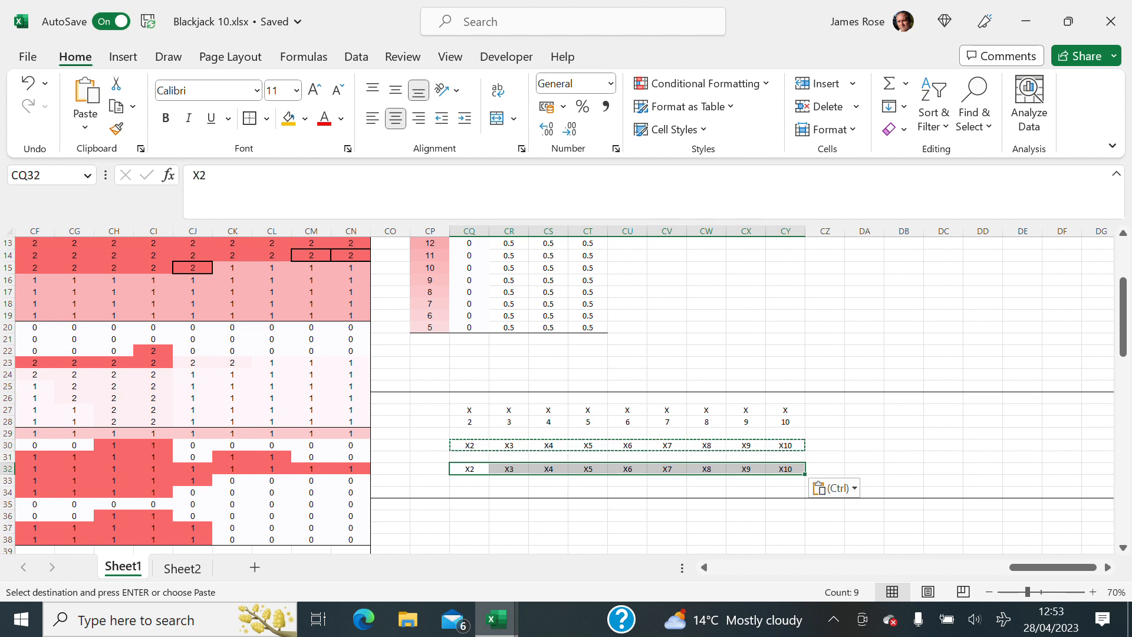
pyautogui.click(468, 468)
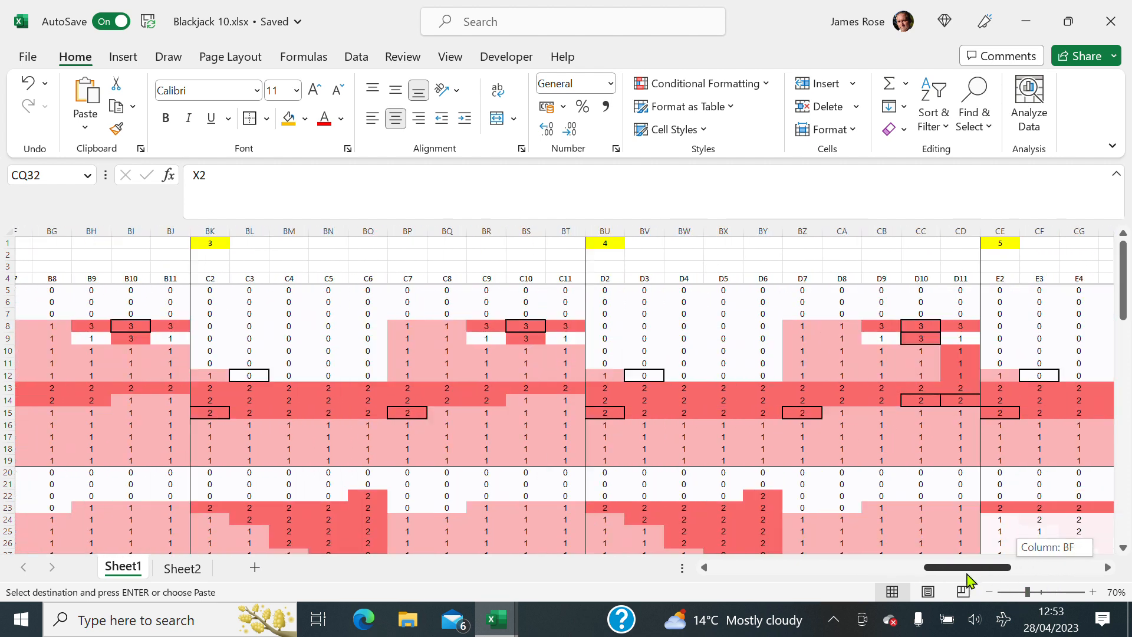
pyautogui.hscroll(-3)
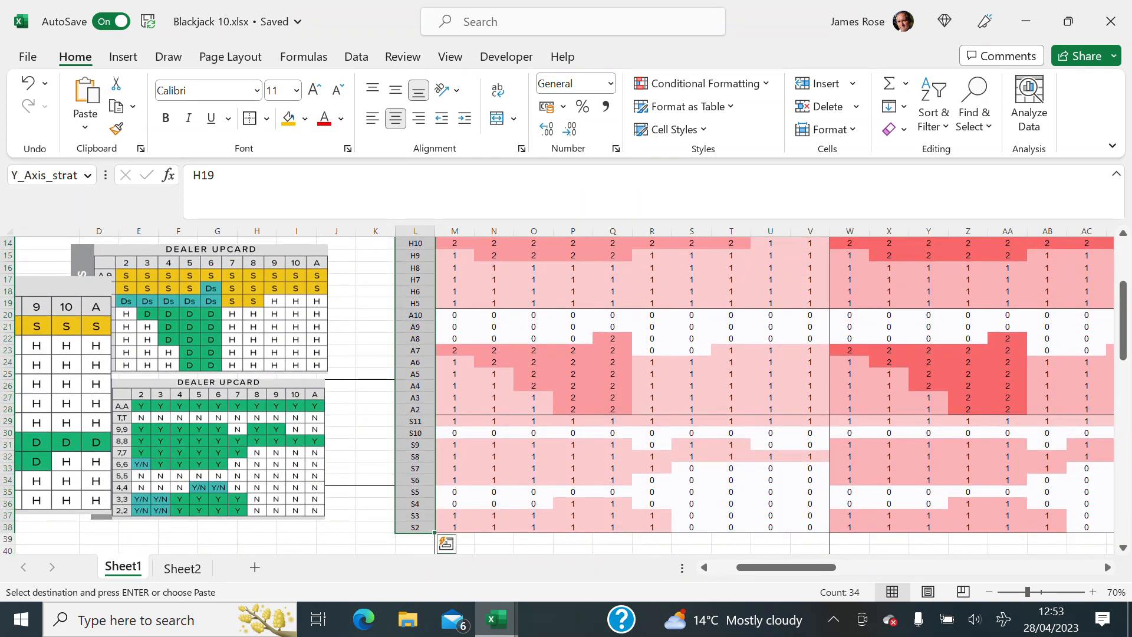
pyautogui.scroll(3)
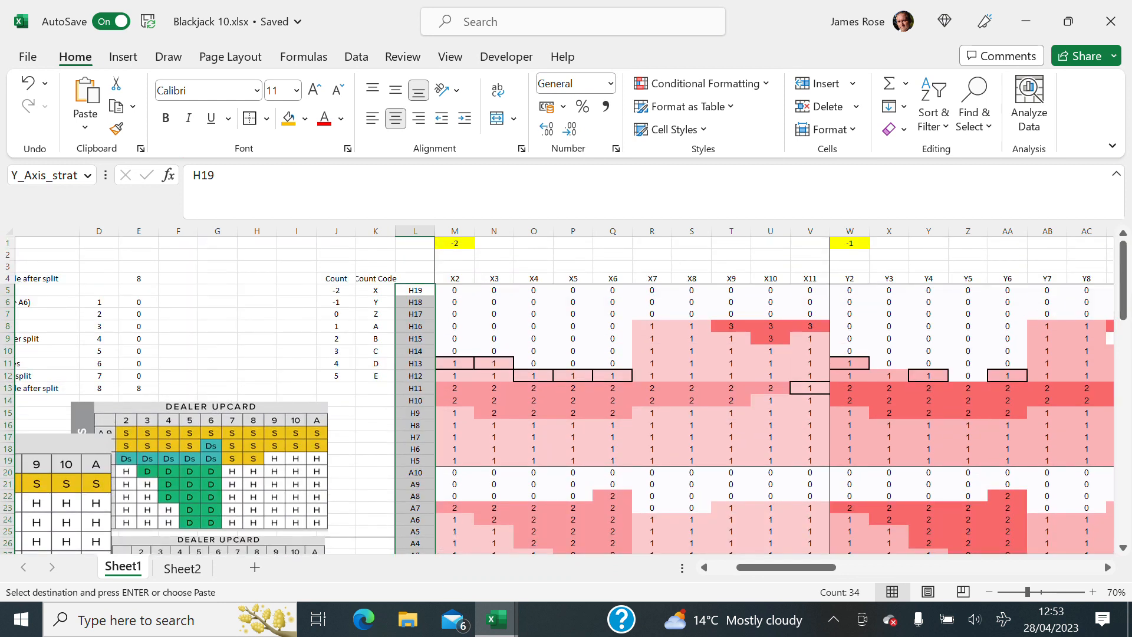
pyautogui.click(334, 290)
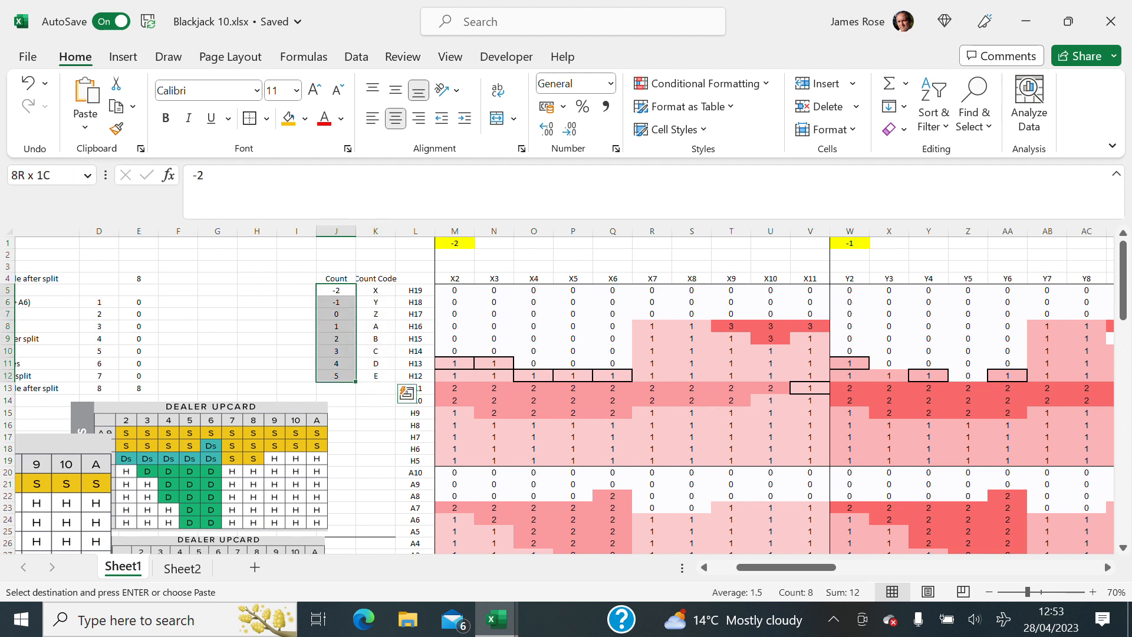
pyautogui.click(374, 290)
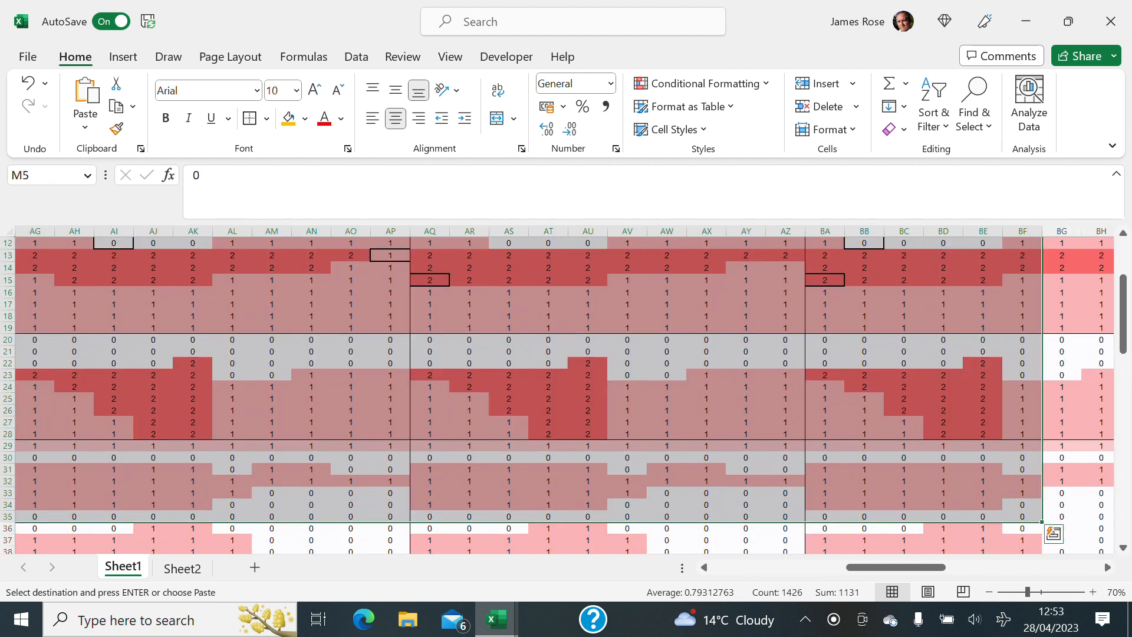
pyautogui.click(182, 567)
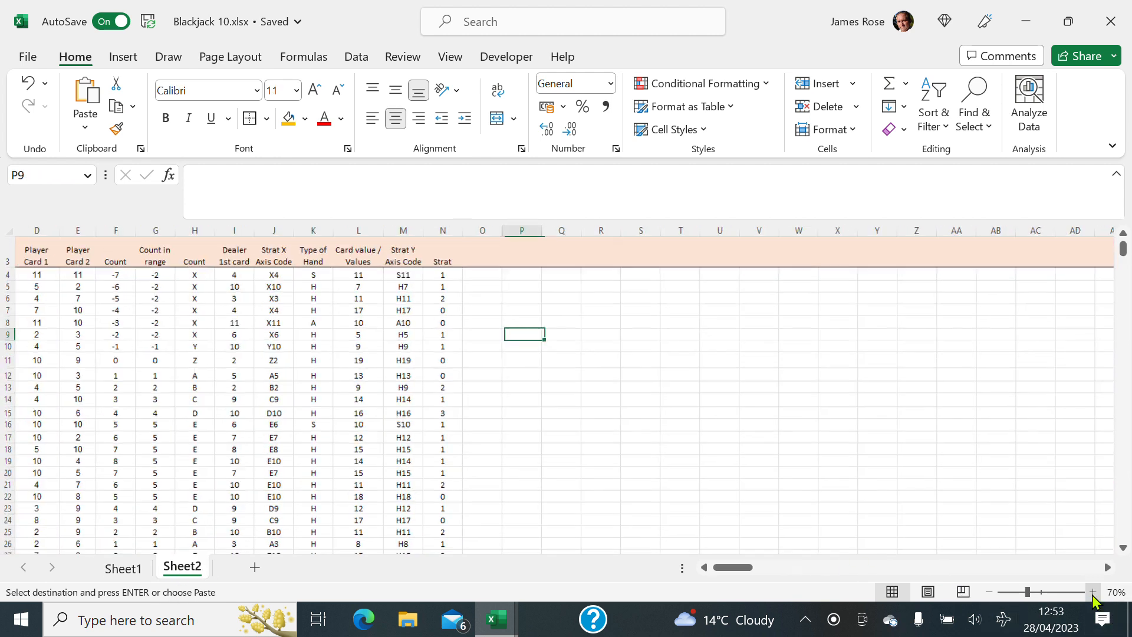
pyautogui.click(1091, 592)
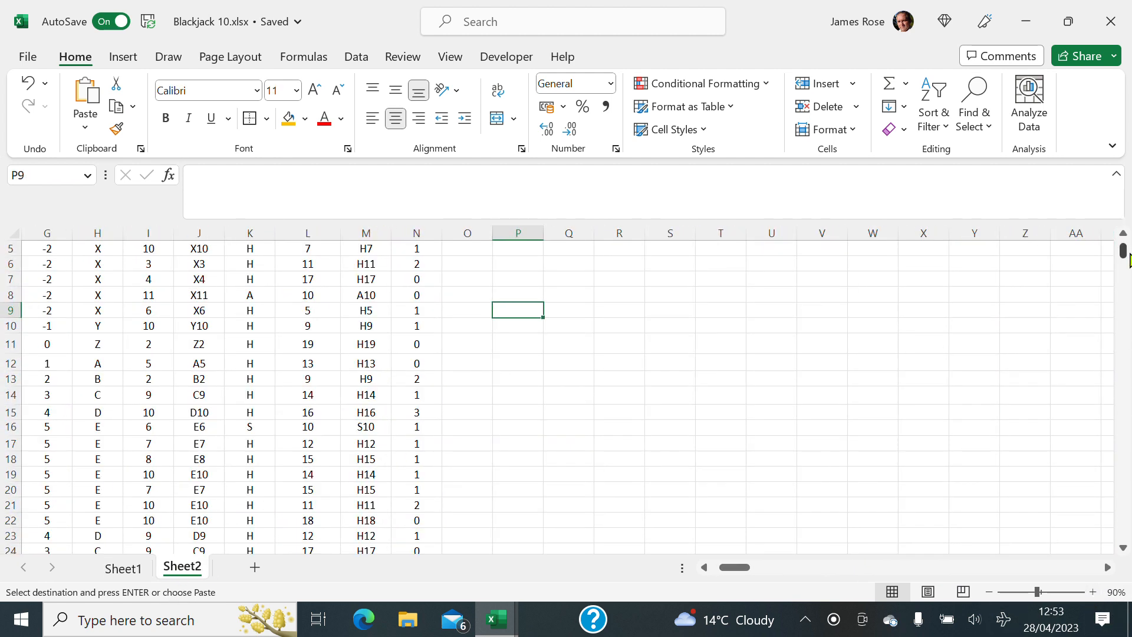
pyautogui.scroll(3)
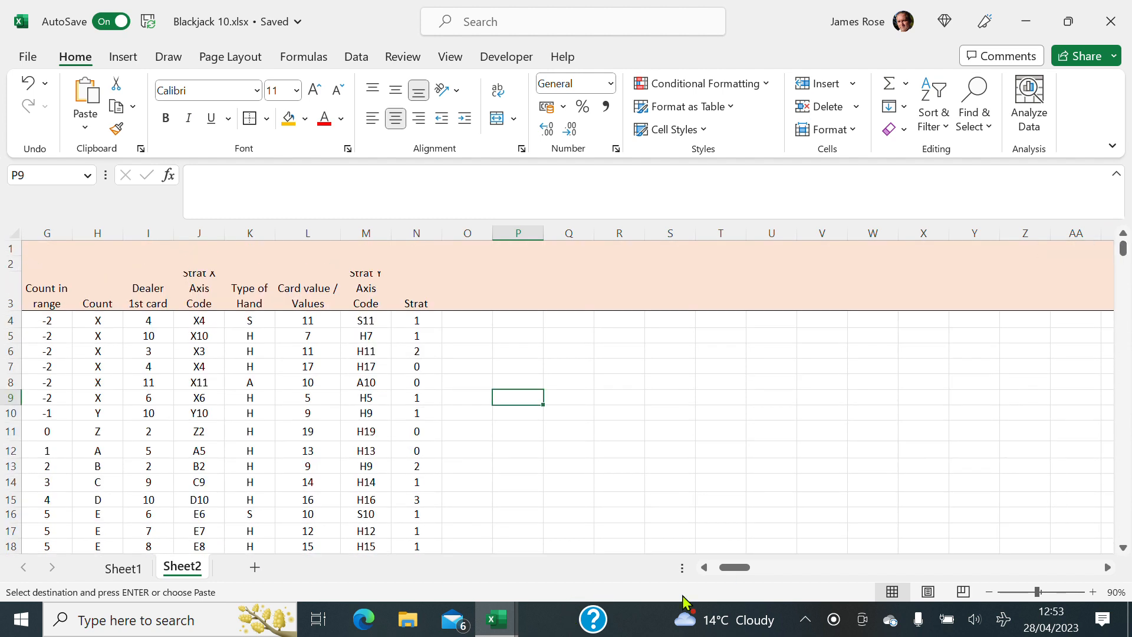
pyautogui.hscroll(-3)
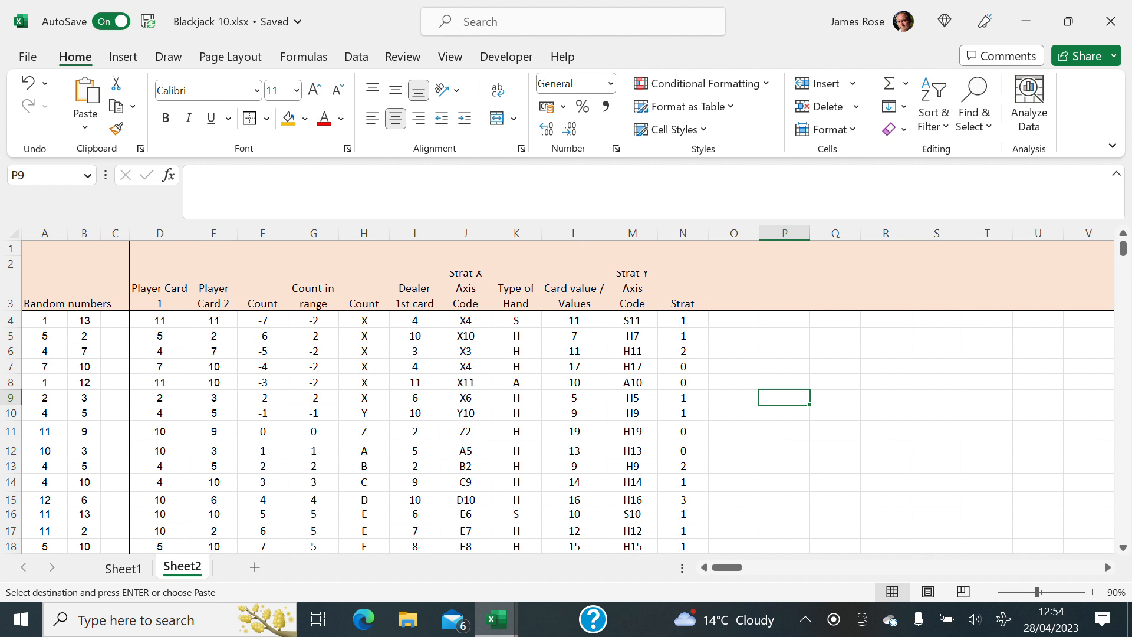
pyautogui.click(465, 320)
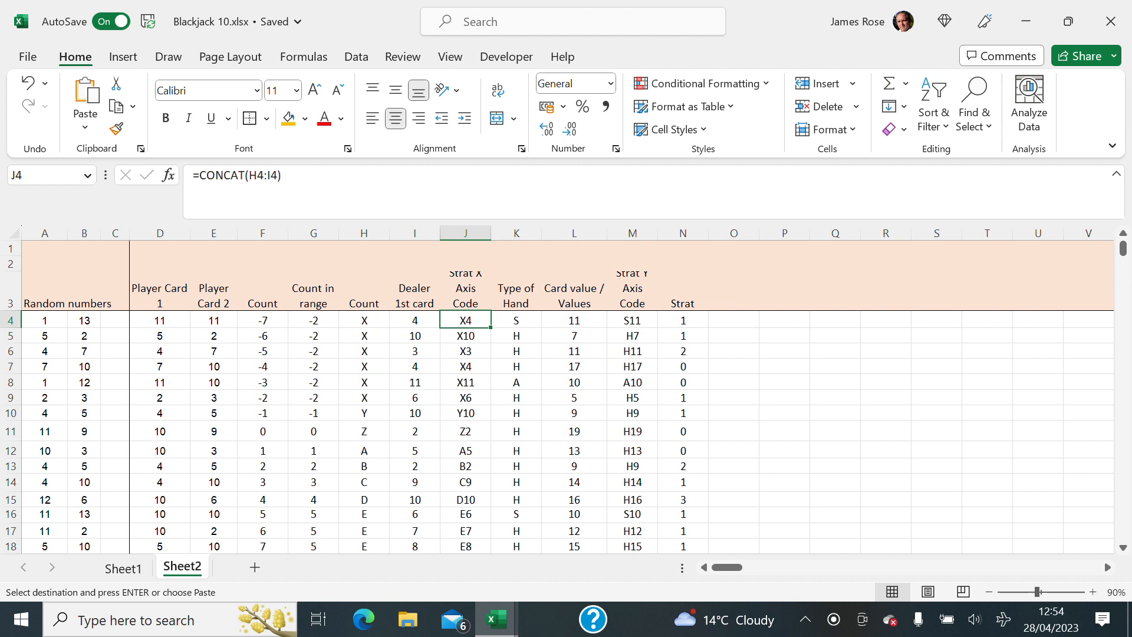
pyautogui.click(515, 320)
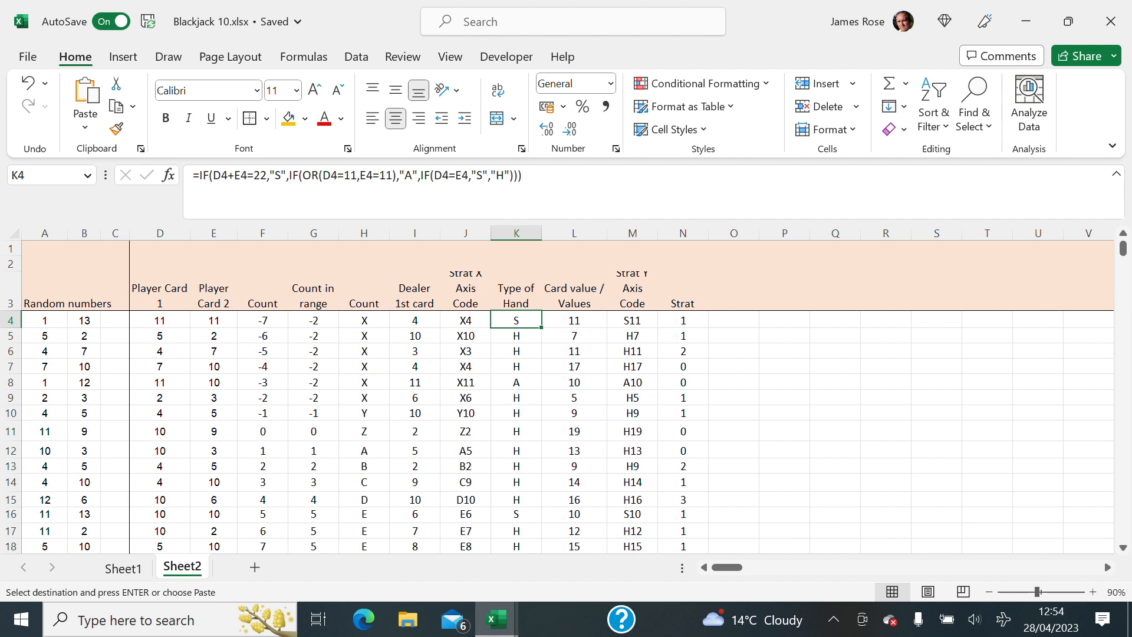
pyautogui.click(574, 319)
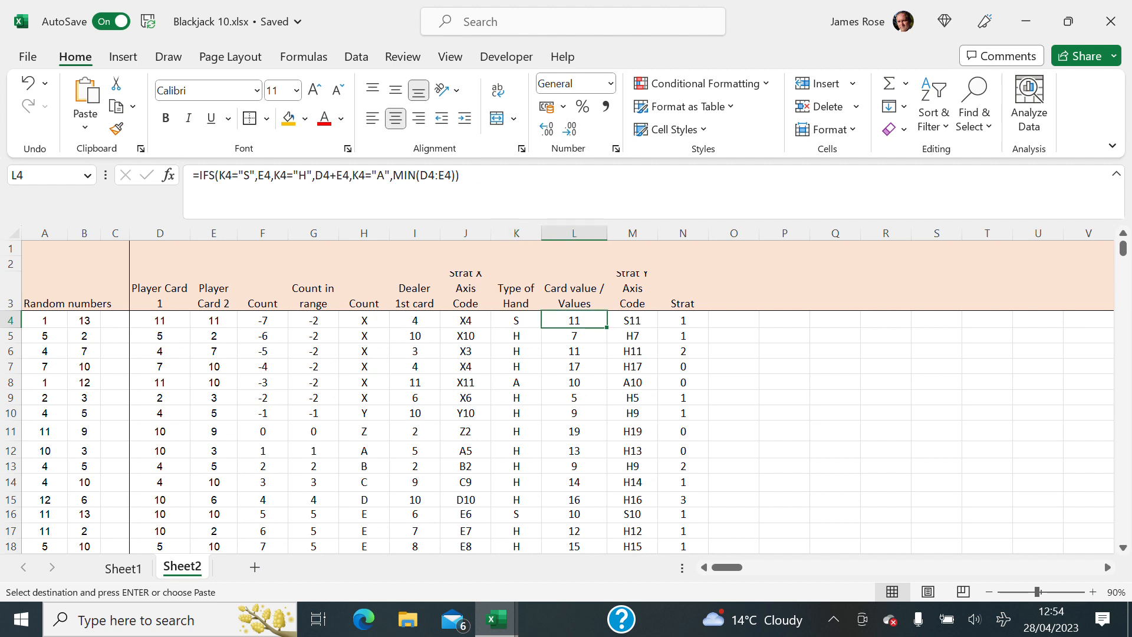
pyautogui.click(629, 320)
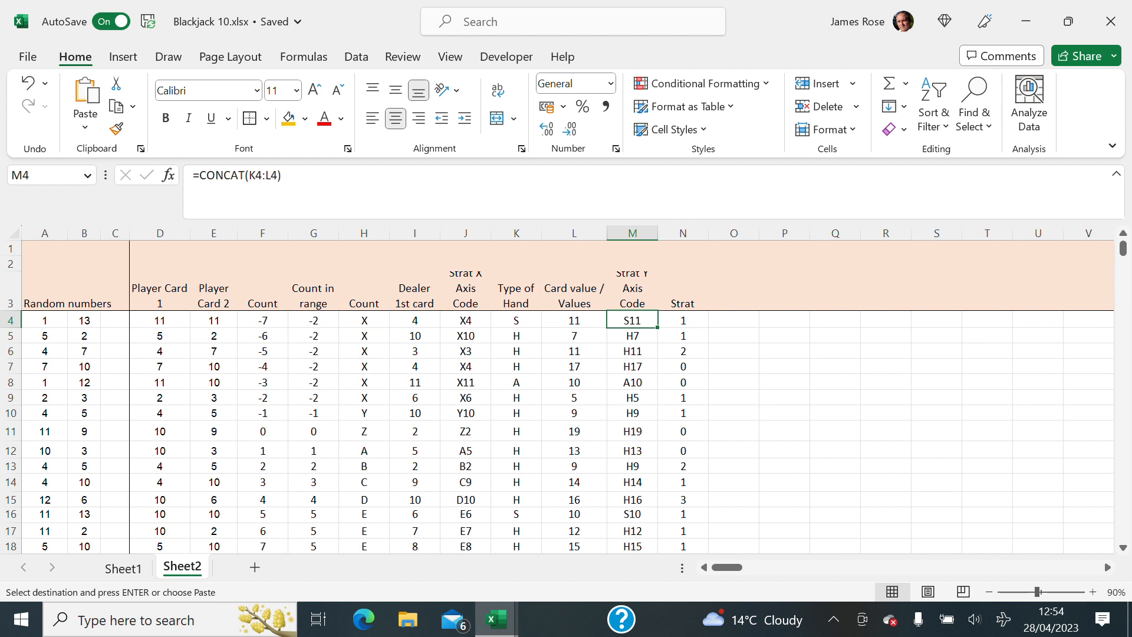
pyautogui.click(680, 318)
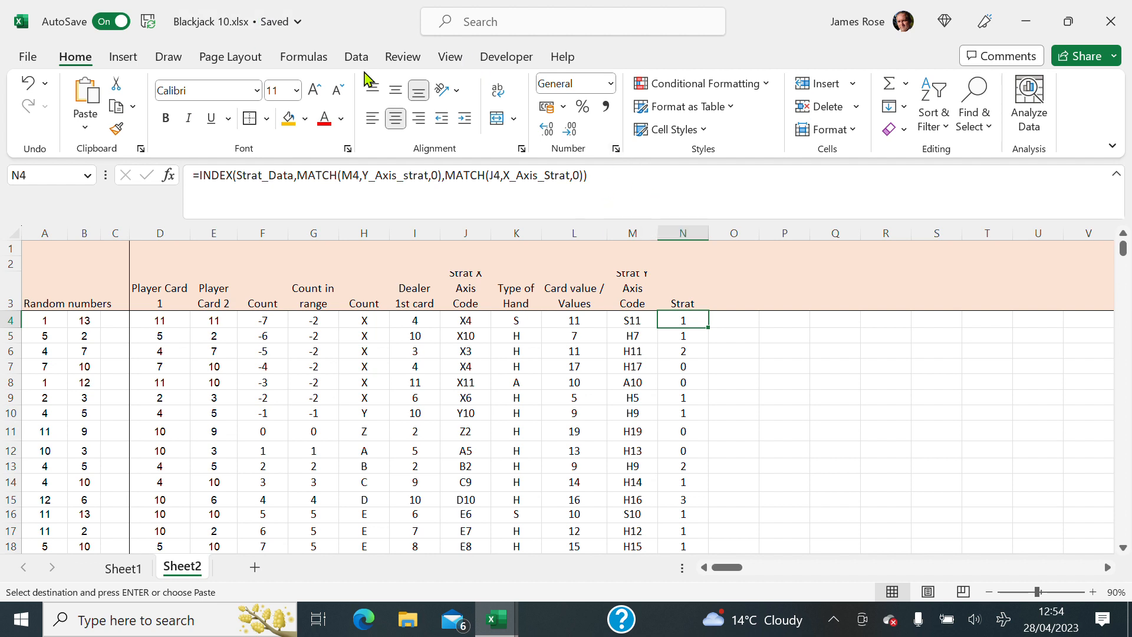
# Step: Show the Formulas ribbon with the auditing and defined-name tools
pyautogui.click(303, 56)
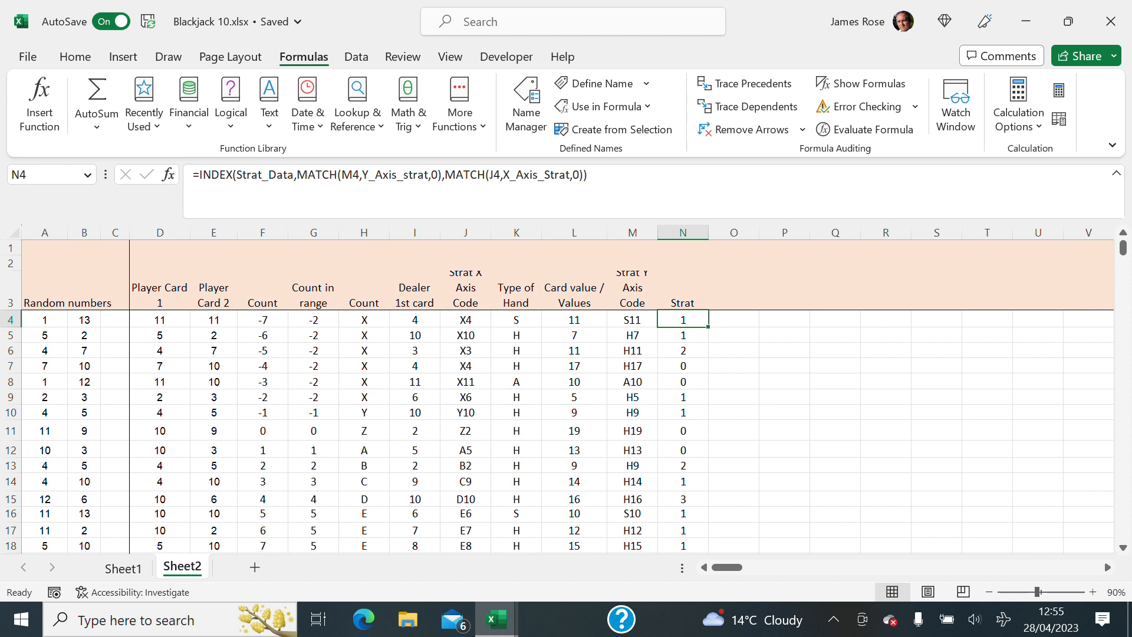
# Step: Select a few empty cells in columns O–Q, then return to Sheet1's strategy charts
pyautogui.click(733, 318)
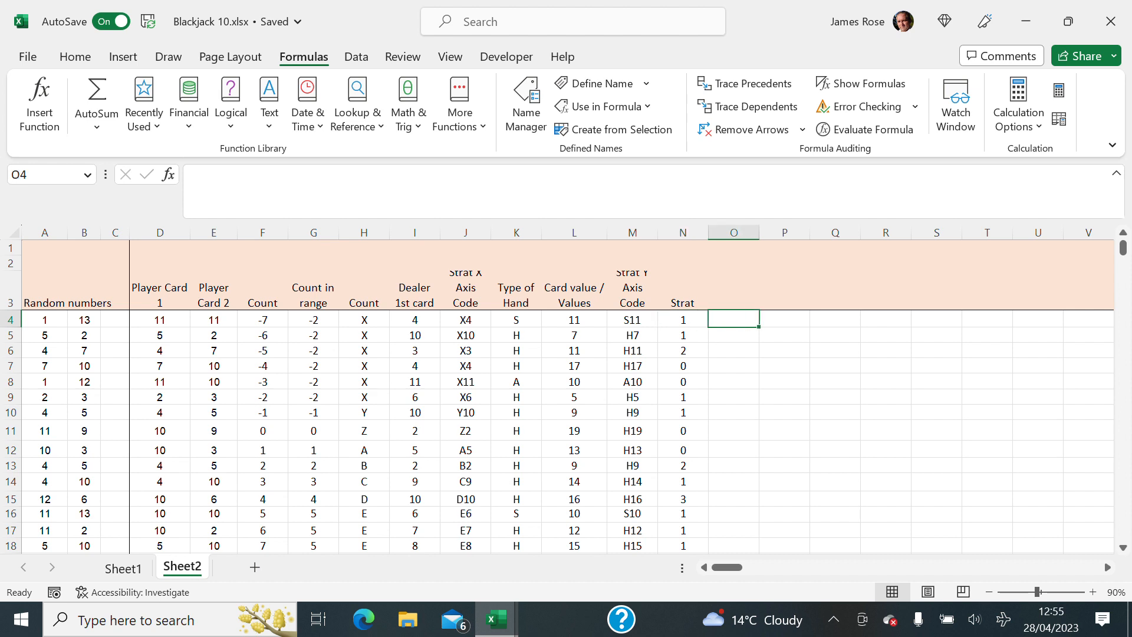
pyautogui.click(732, 350)
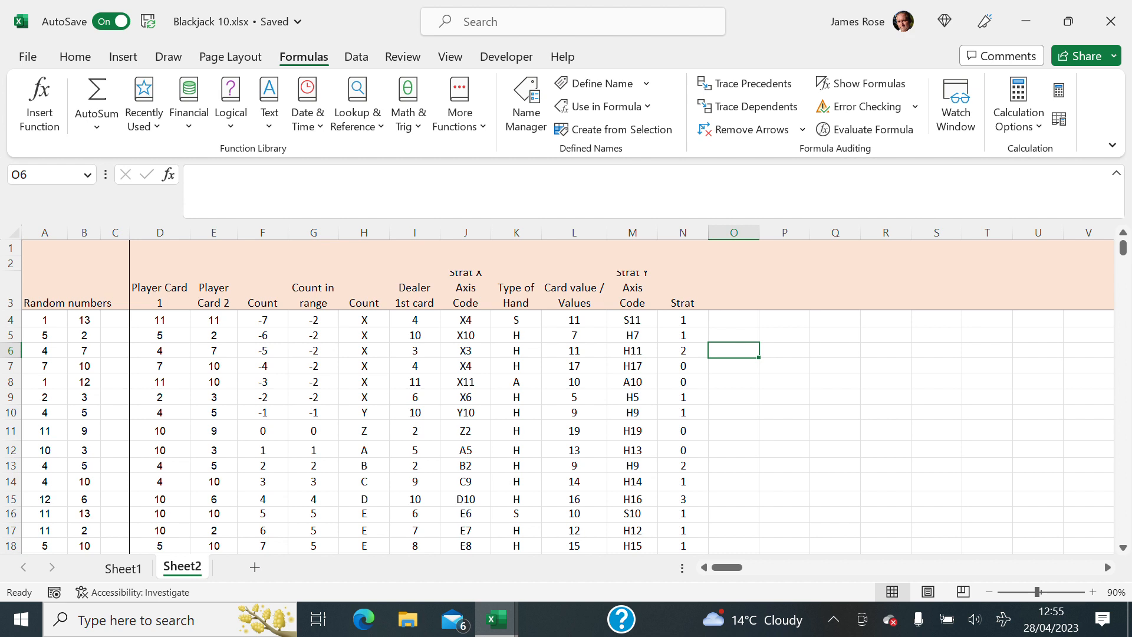
pyautogui.click(834, 350)
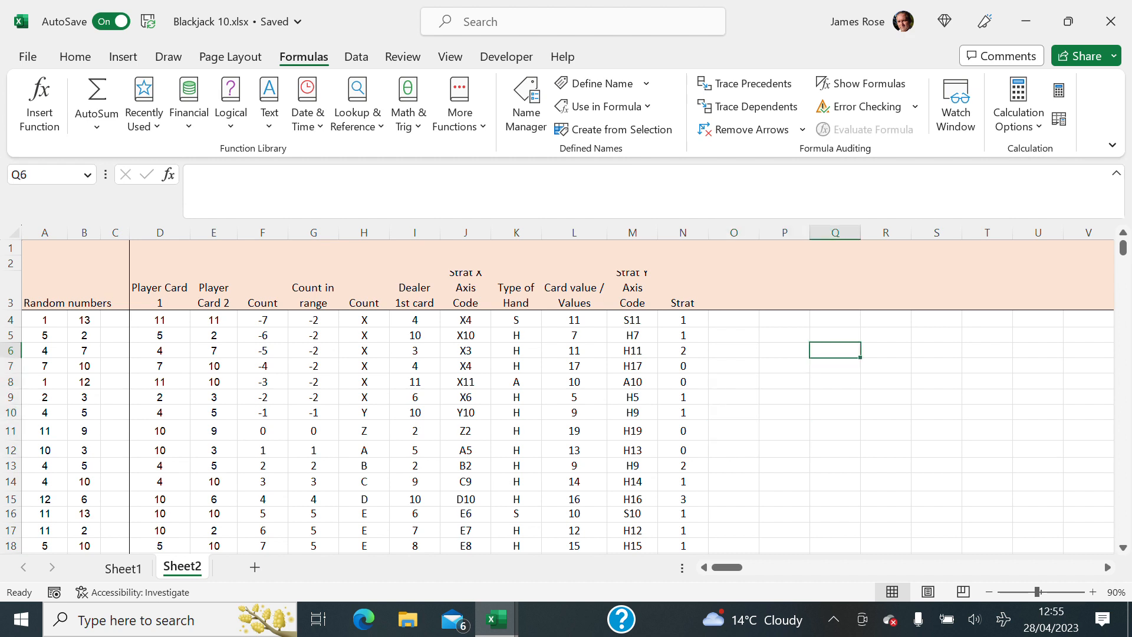
pyautogui.click(733, 333)
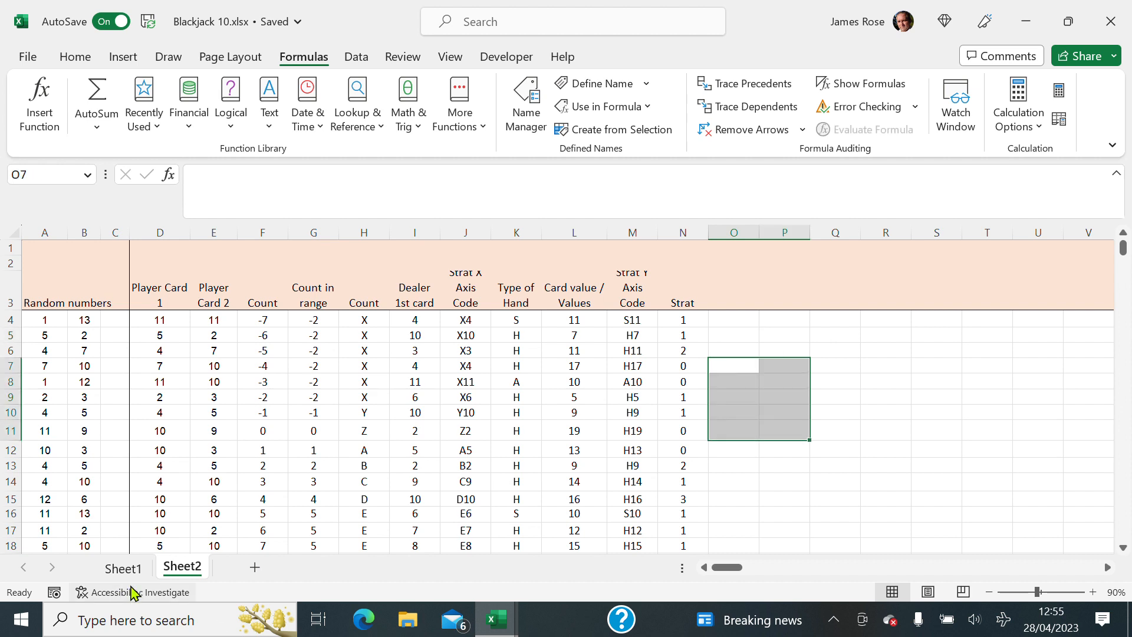
pyautogui.click(123, 567)
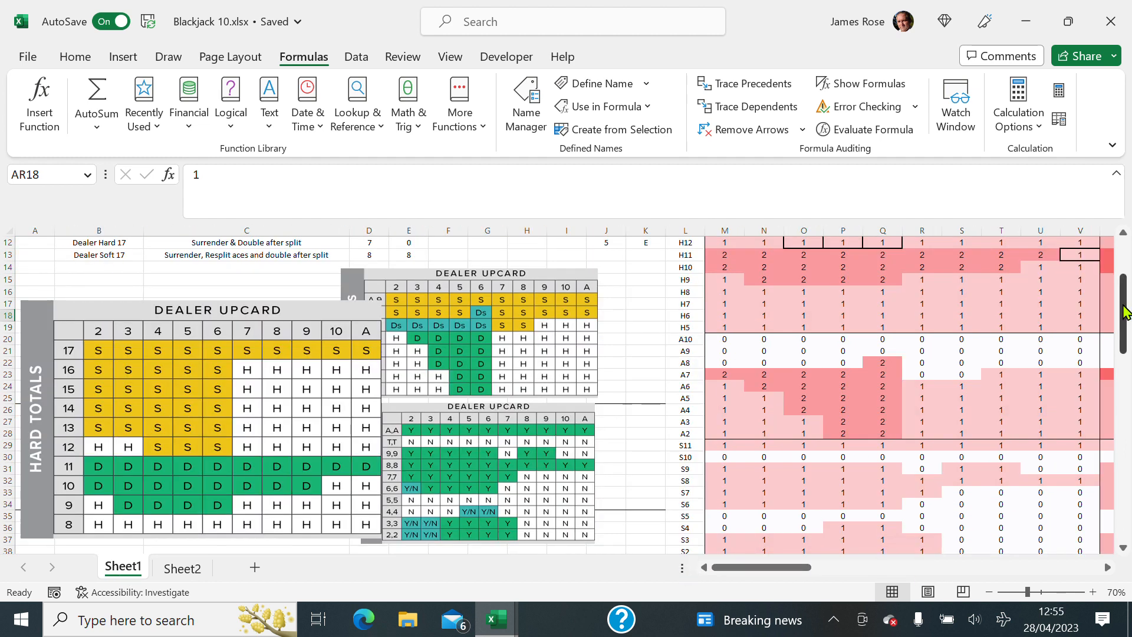
pyautogui.scroll(3)
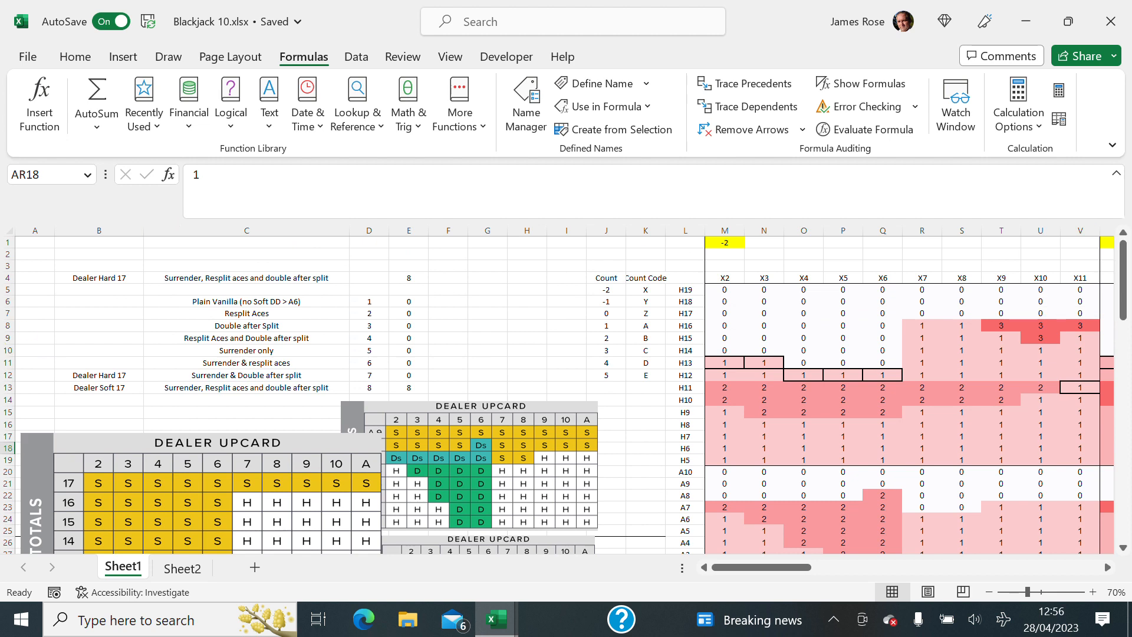
pyautogui.click(99, 278)
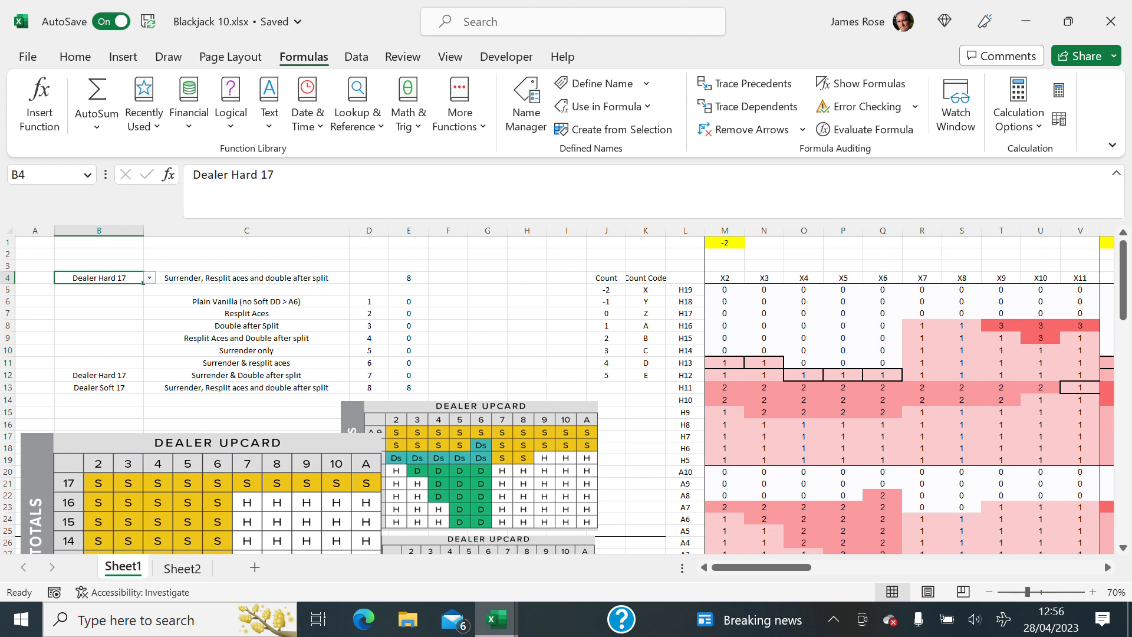
pyautogui.click(245, 313)
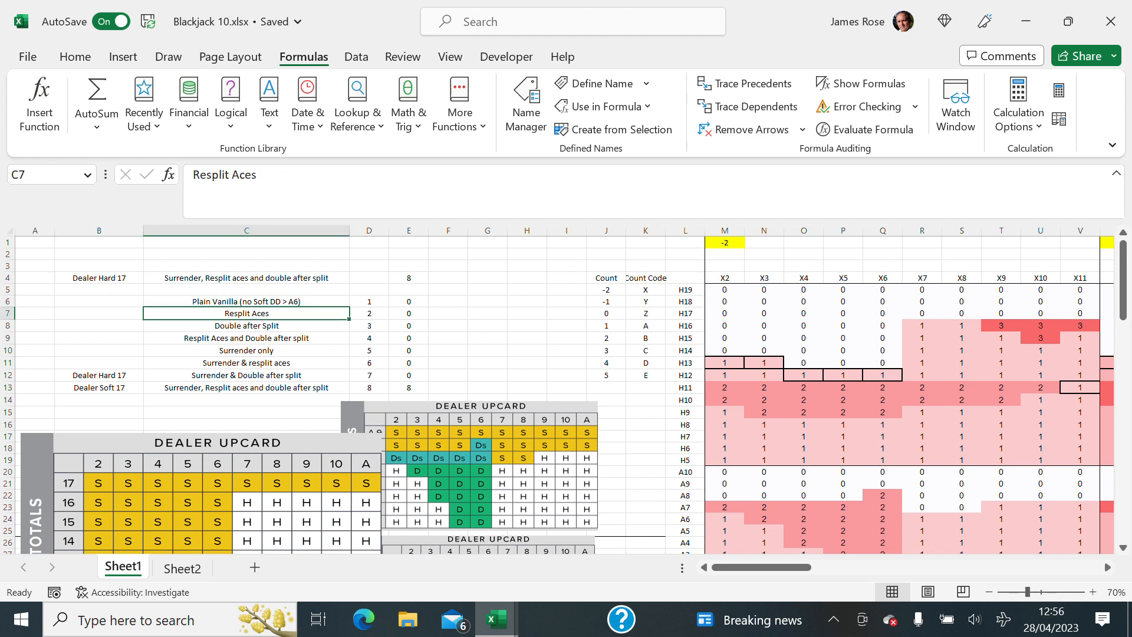
pyautogui.click(246, 337)
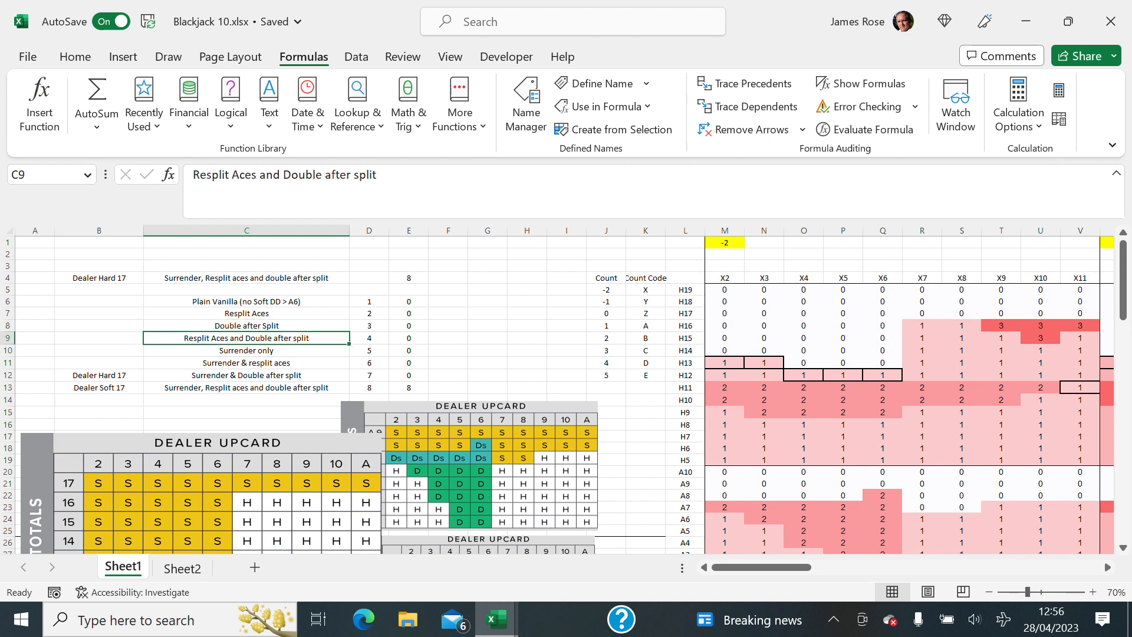
pyautogui.click(245, 387)
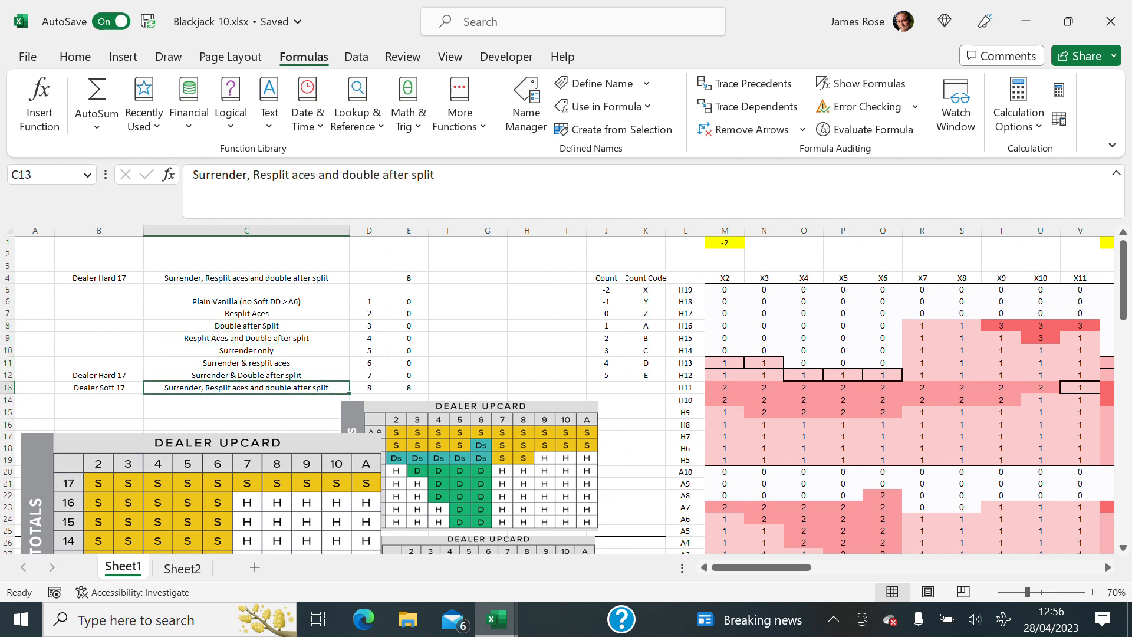
pyautogui.click(245, 290)
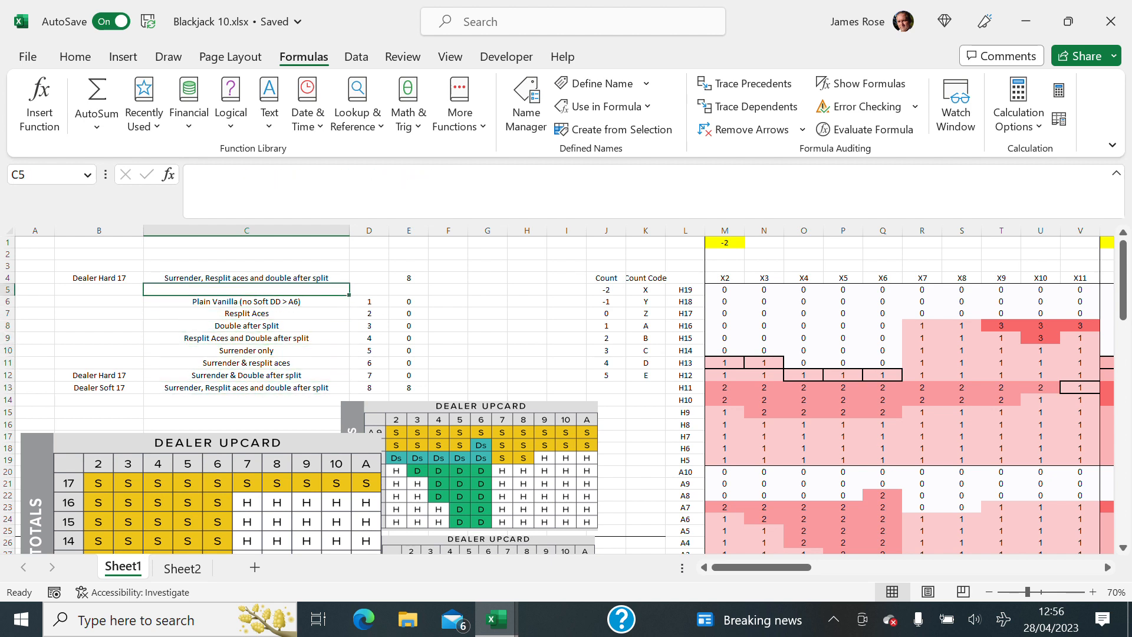
pyautogui.click(245, 277)
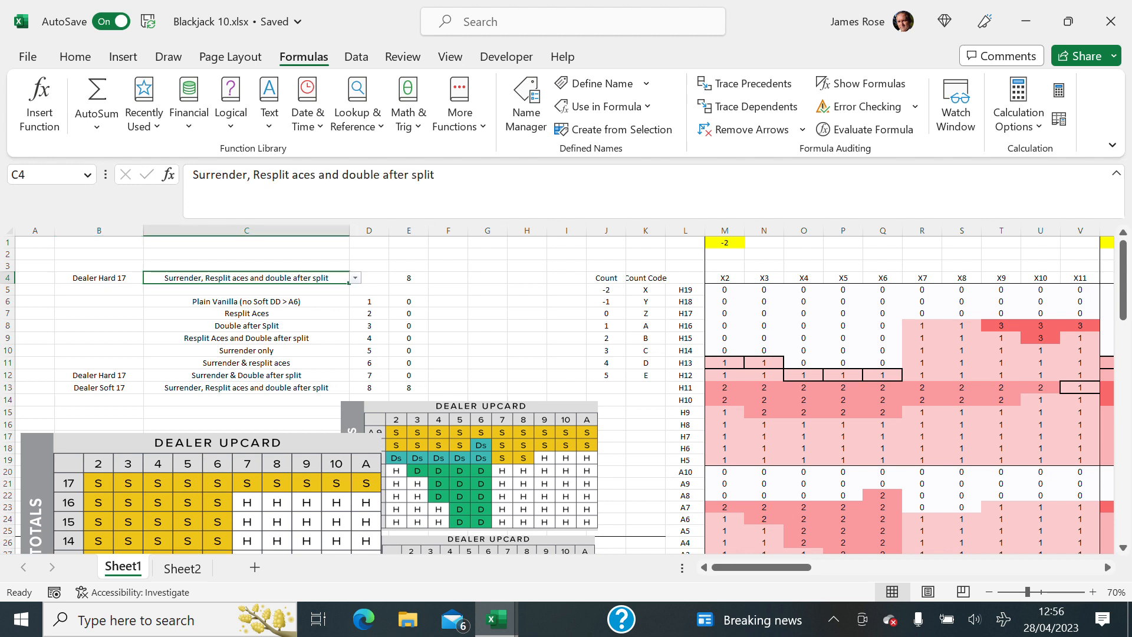